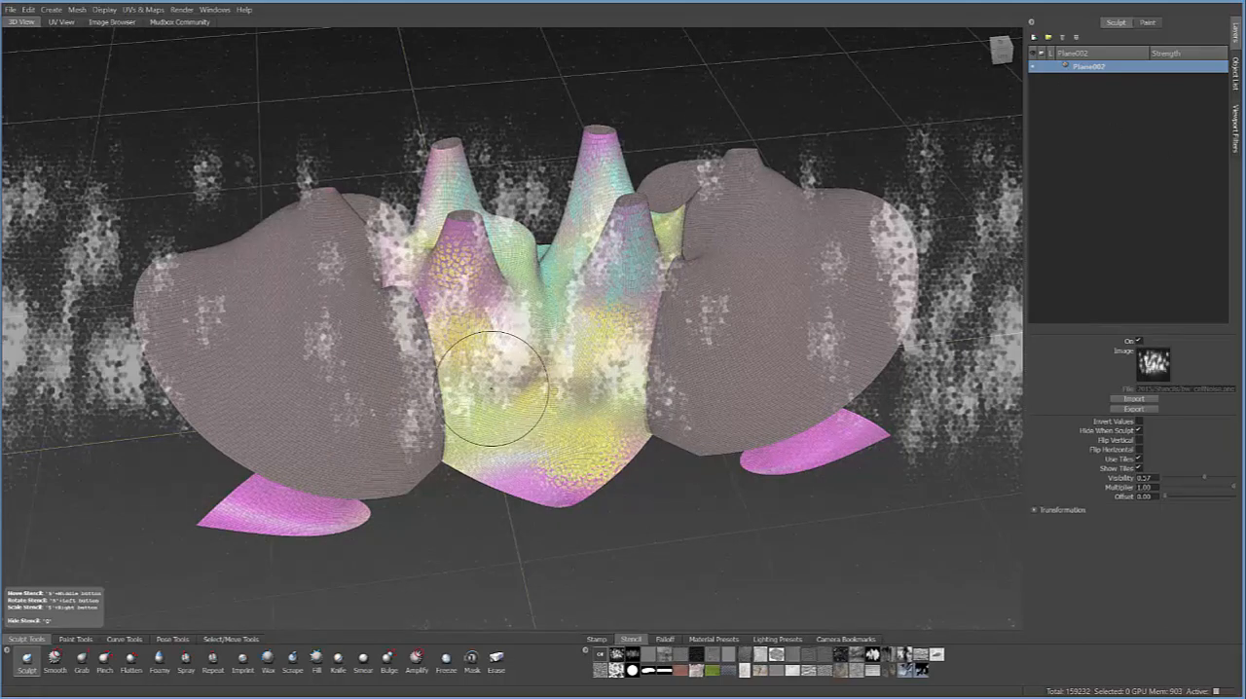
Stroke the stencil over the central petal surfaces to carve rough, rocky relief
left_click_drag(497, 390, 477, 400)
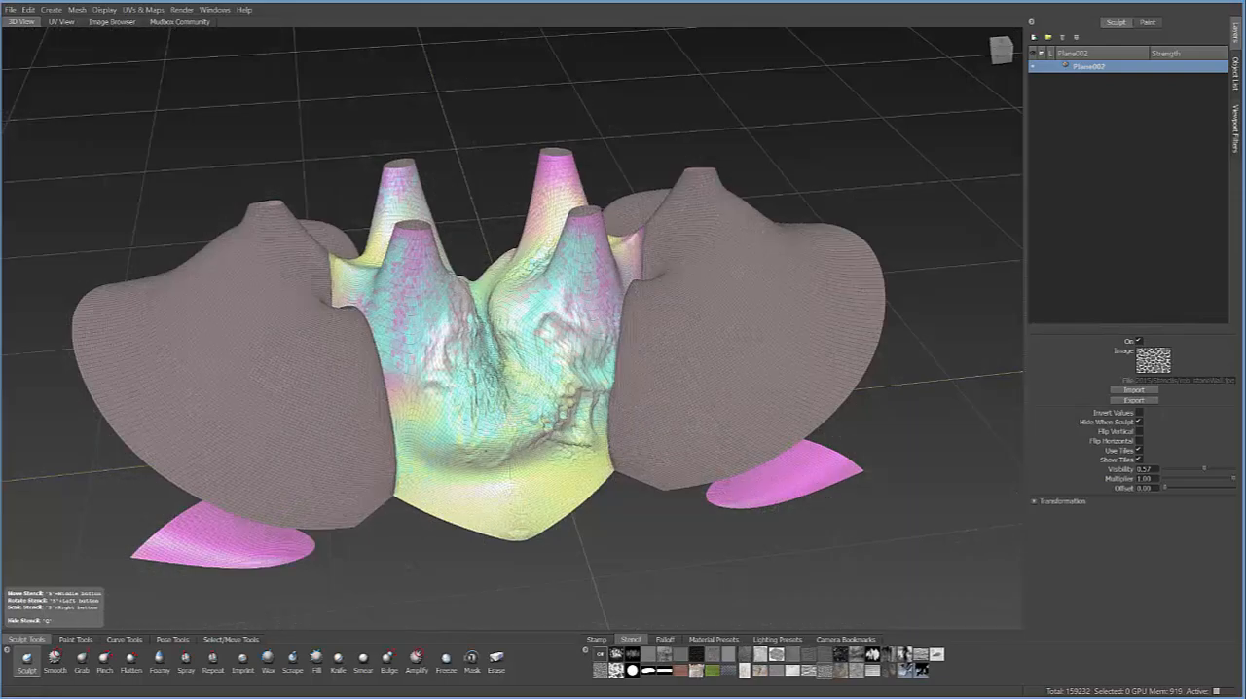
Sculpt the cellular stencil onto the lower central surface as scale-like bumps
left_click(601, 655)
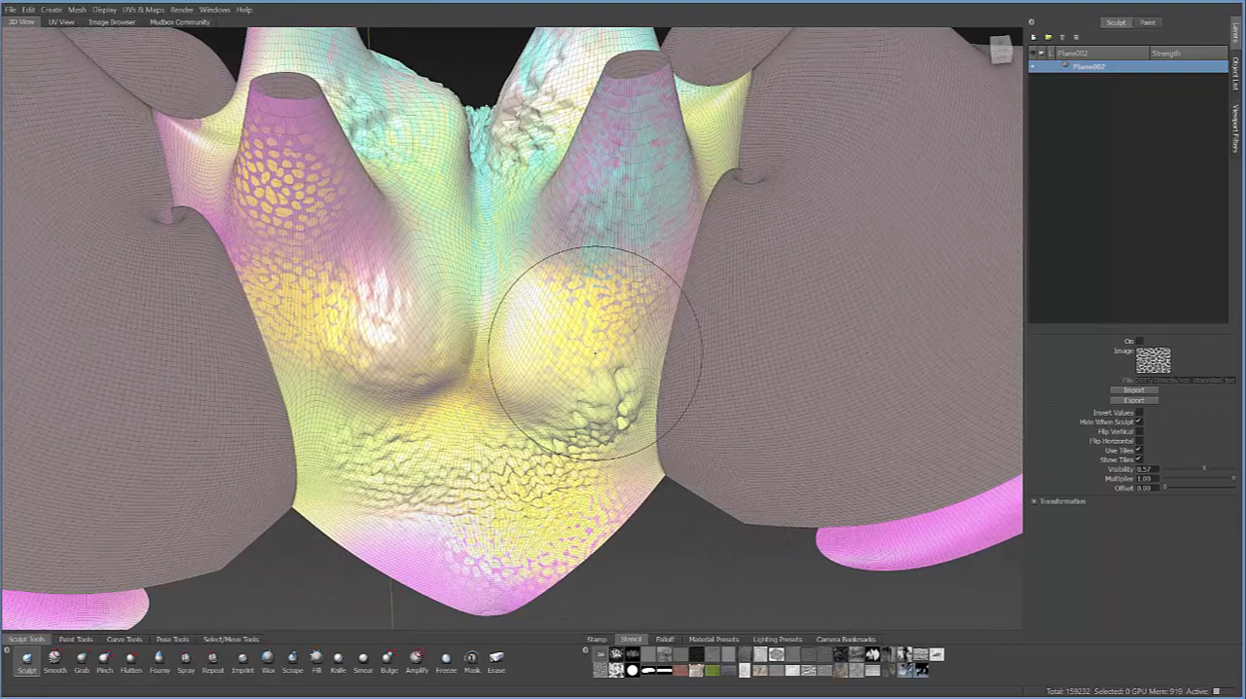
mouse_move(648, 349)
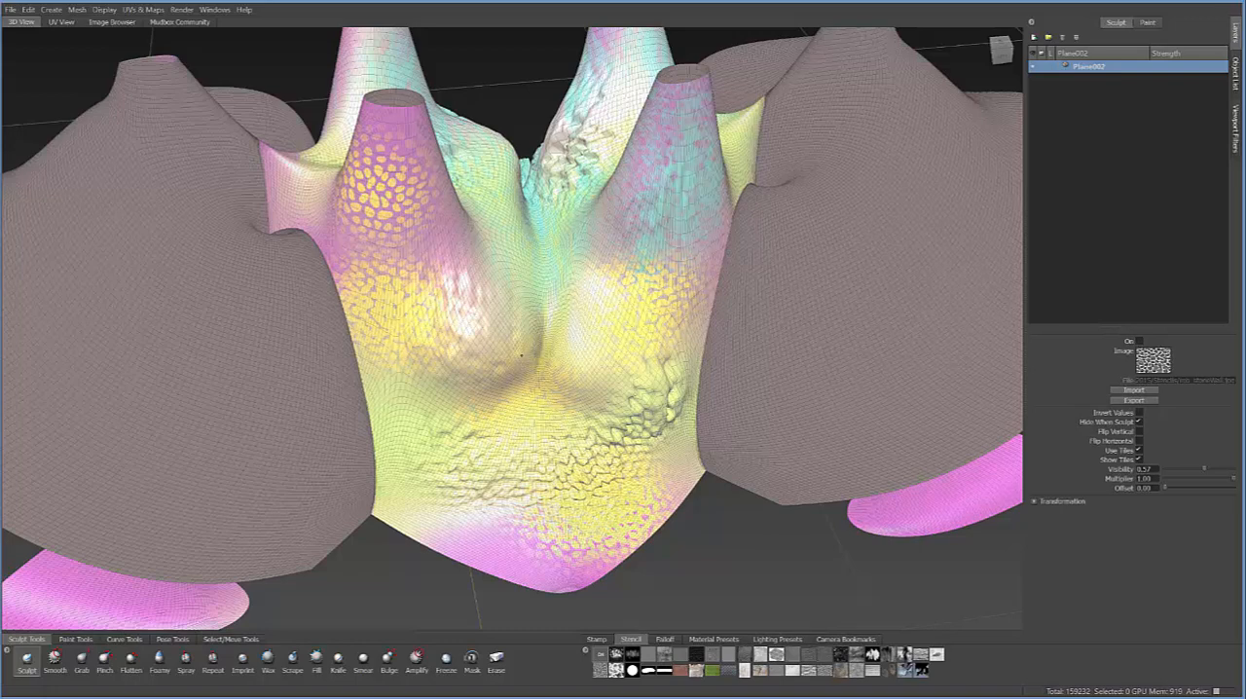
mouse_move(618, 199)
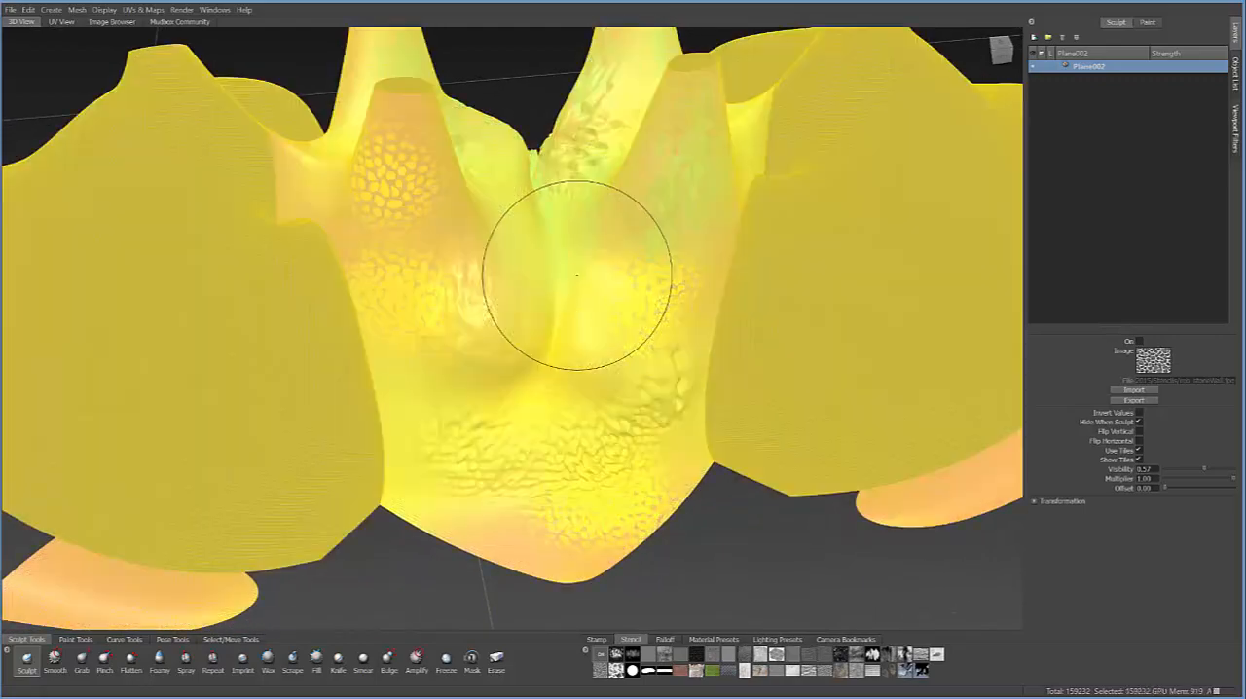
Start a new extraction operation with Normal Map ticked and Plane002 level 5 as source
left_click(143, 10)
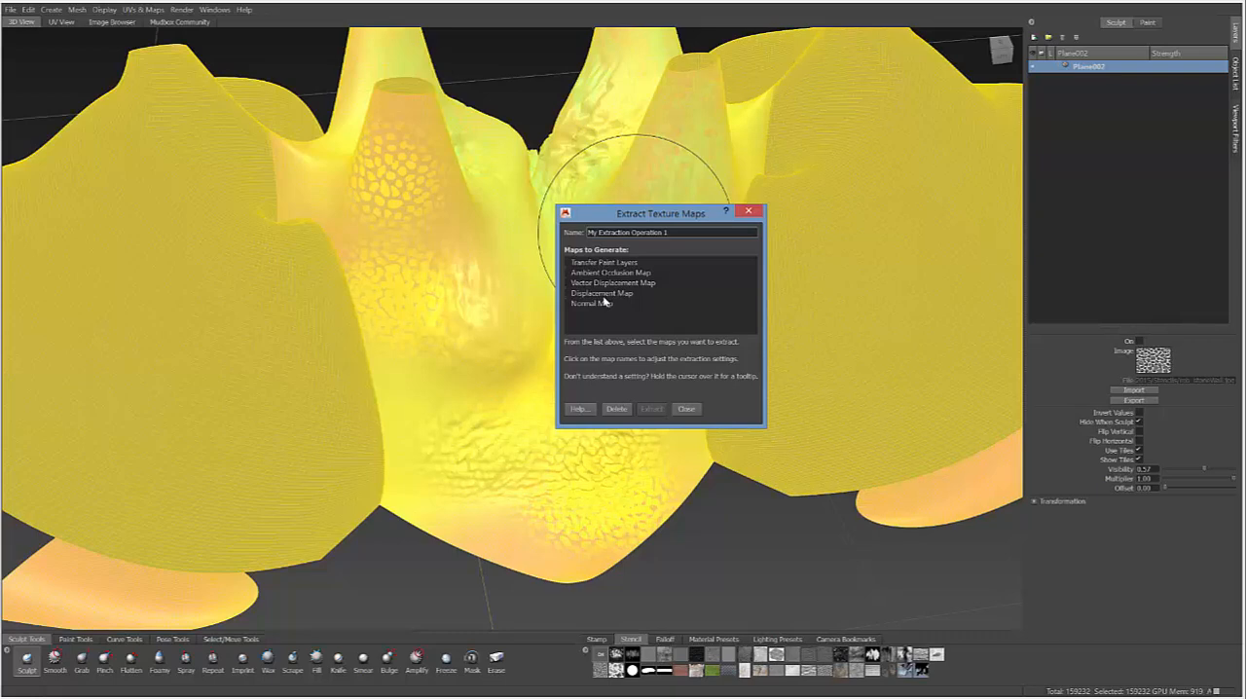
left_click(592, 303)
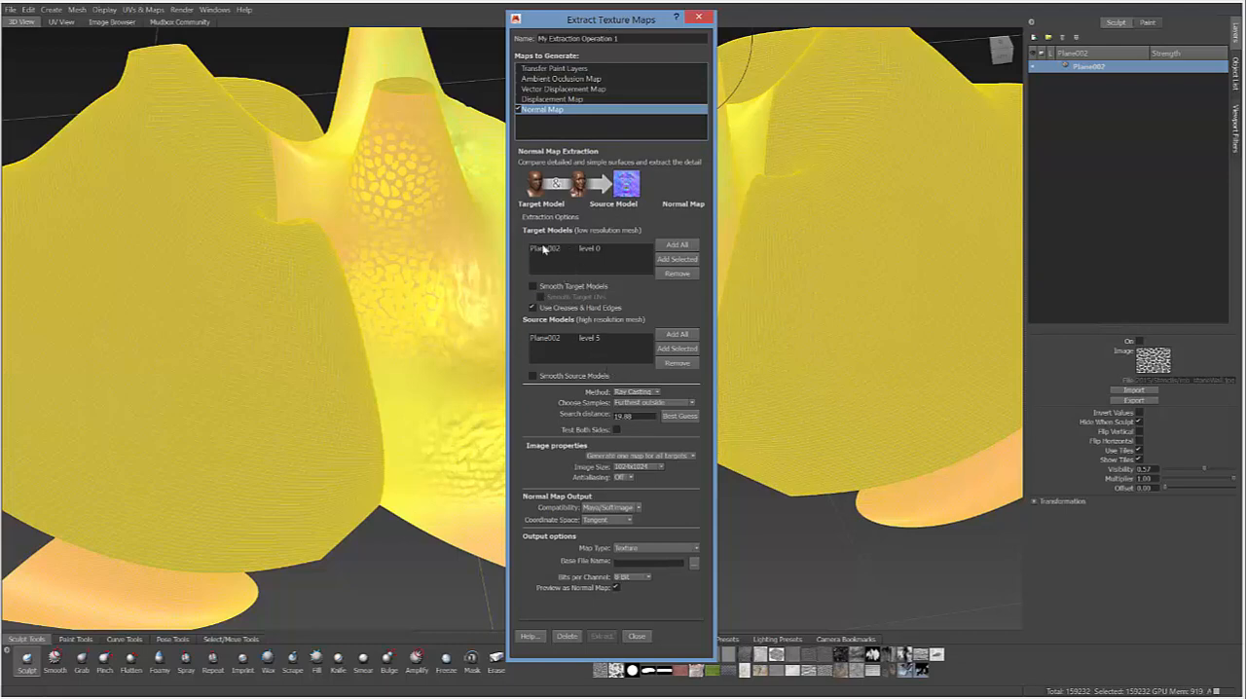
mouse_move(552, 341)
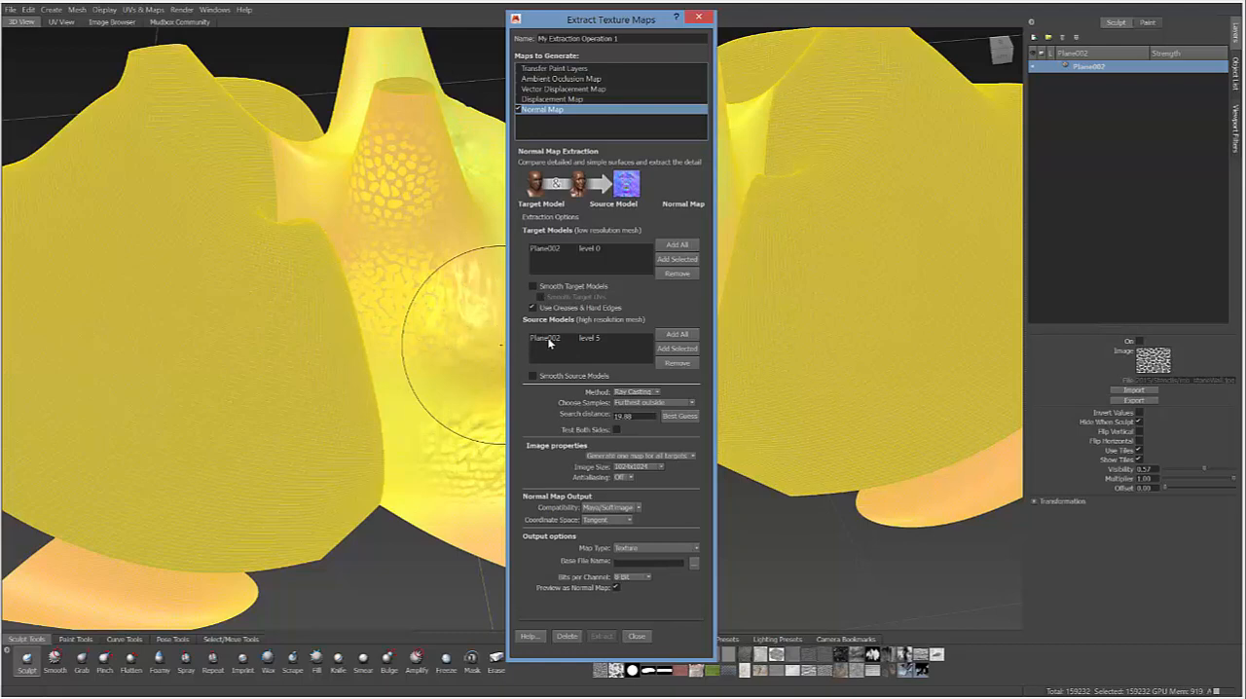
left_click(560, 338)
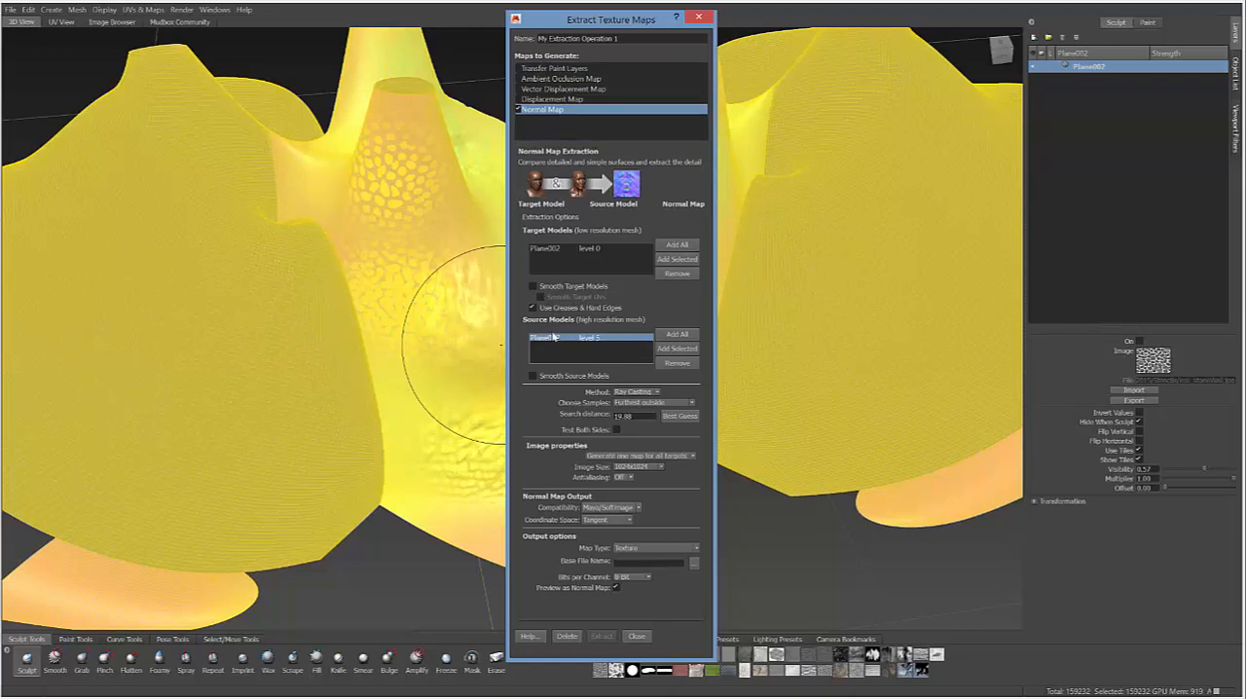
mouse_move(631, 244)
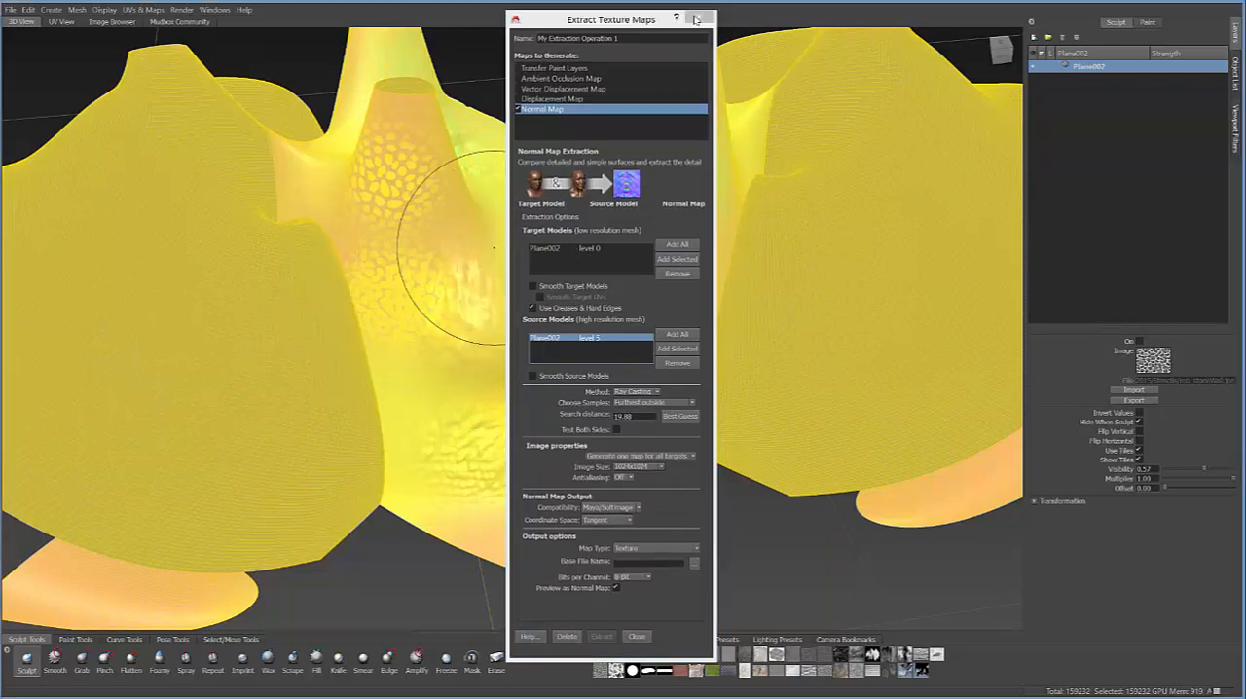
Close Extract Texture Maps and step the mesh down to level 3 (~9,952 polygons)
left_click(76, 9)
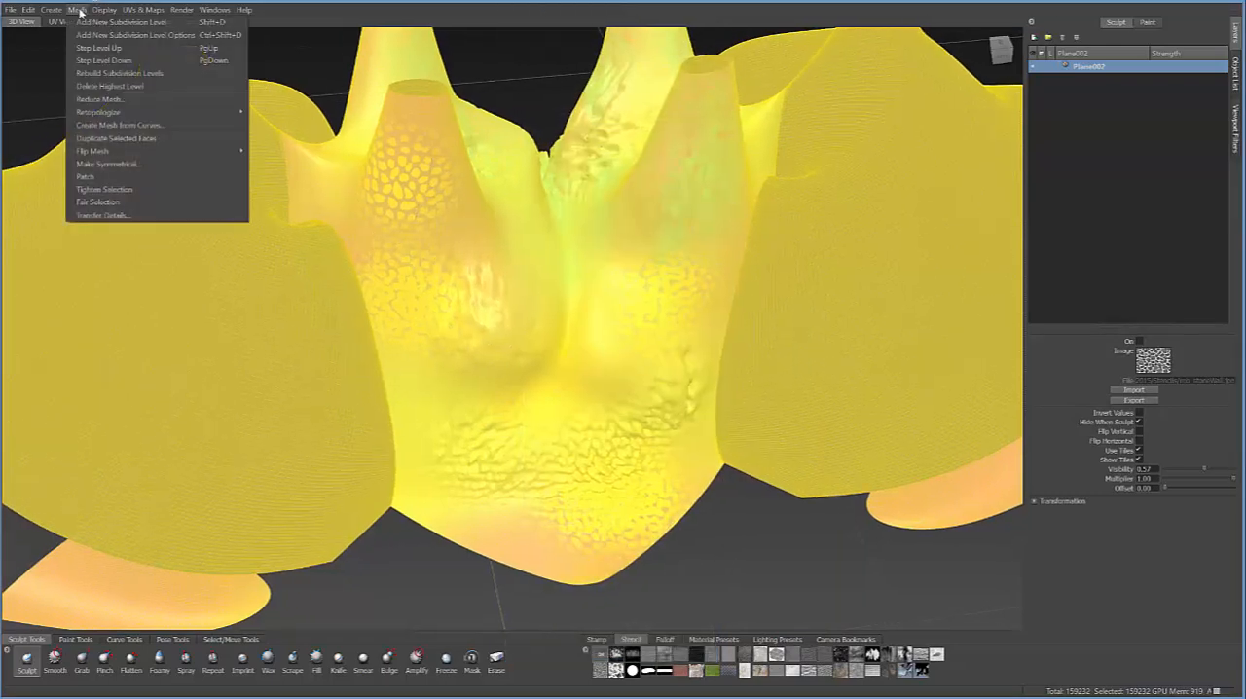
mouse_move(103, 60)
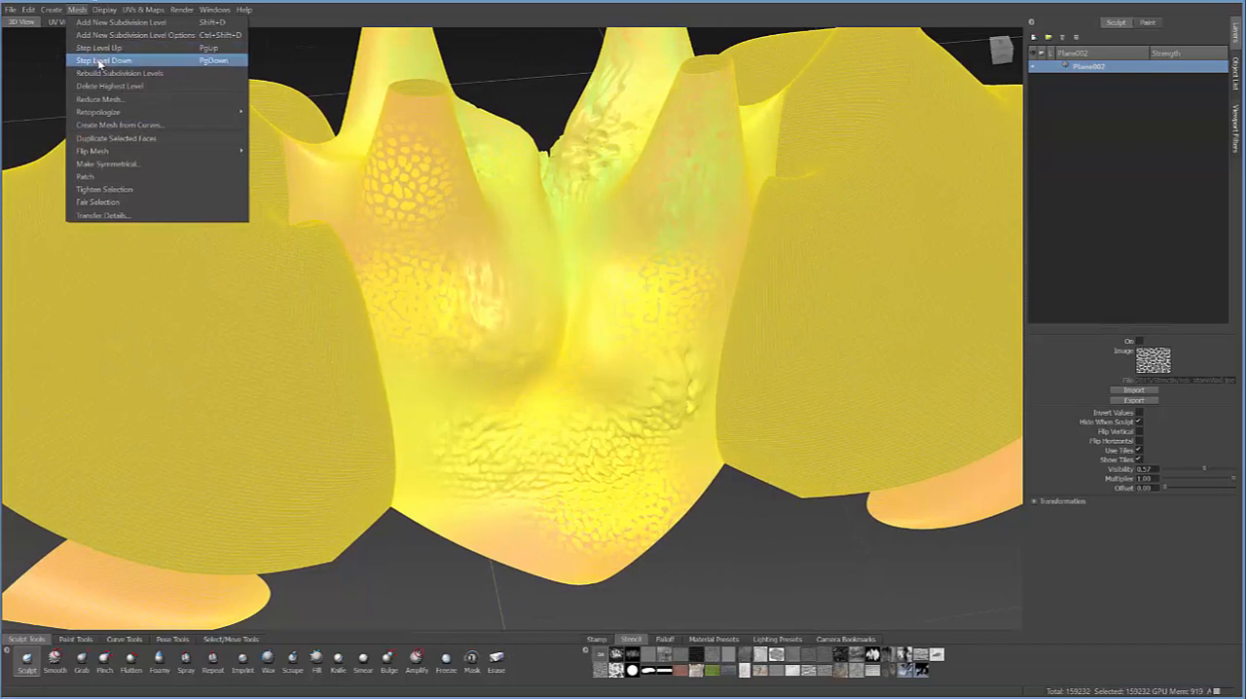
left_click(99, 60)
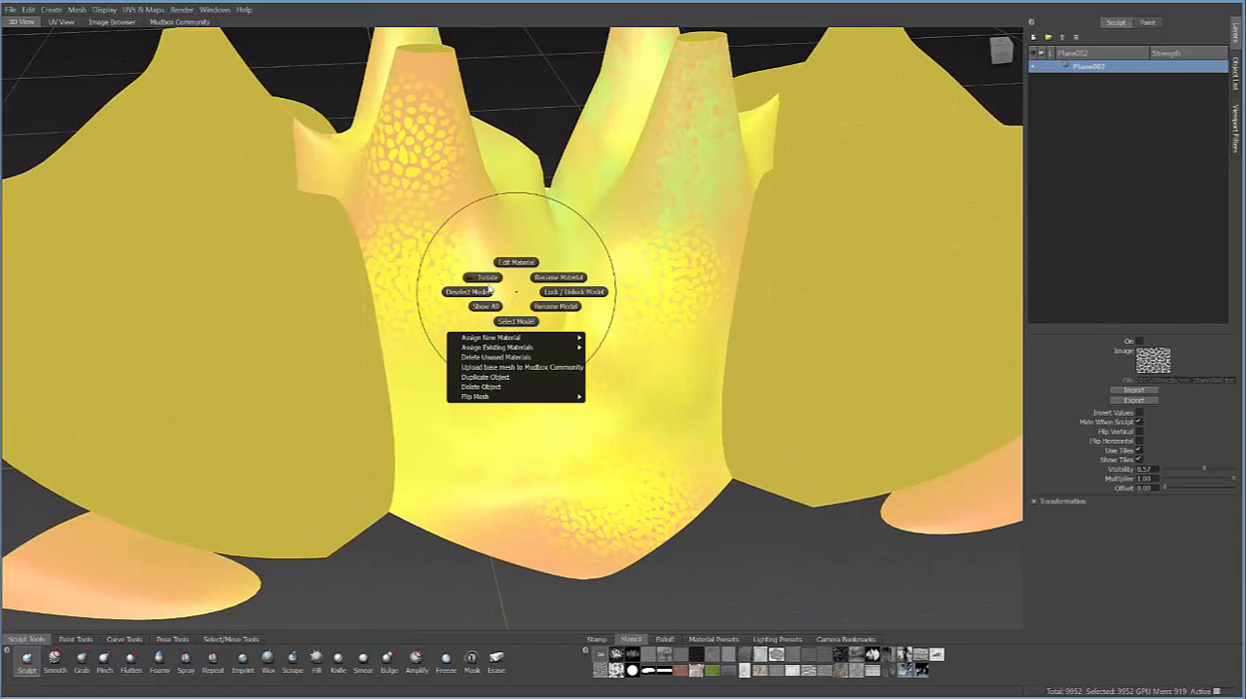
Export the selected mesh to the Desktop as level3.fbx using Export Selection
left_click(11, 9)
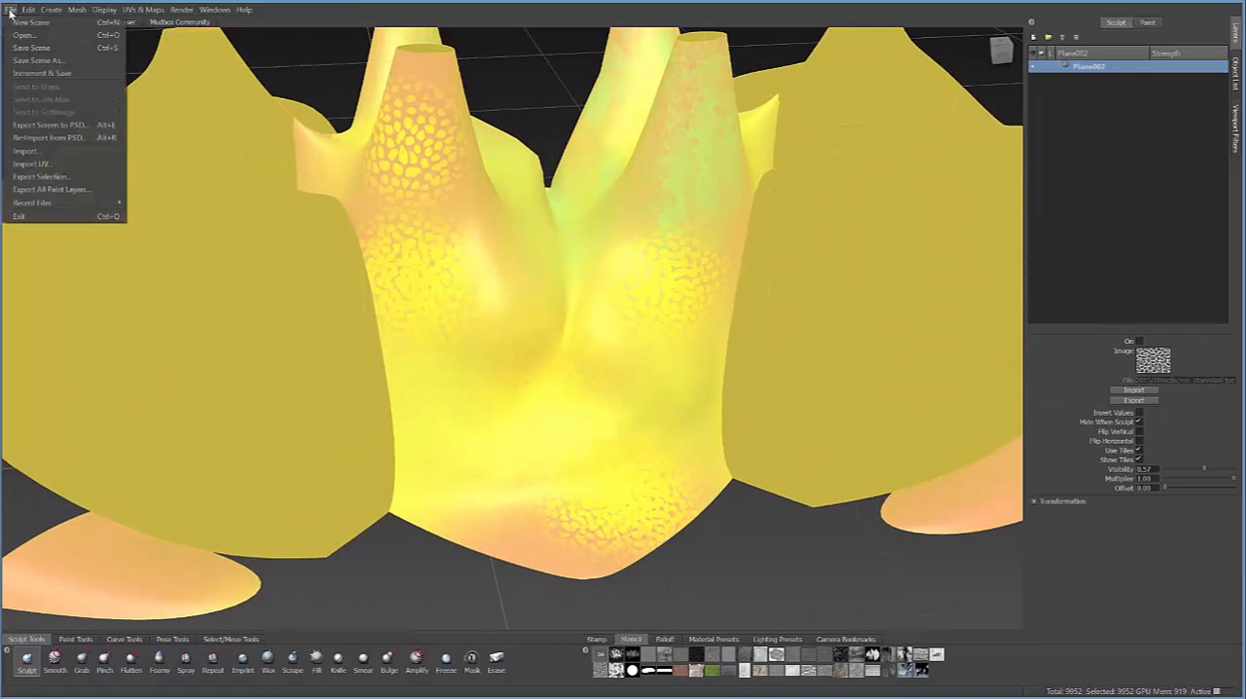
mouse_move(41, 176)
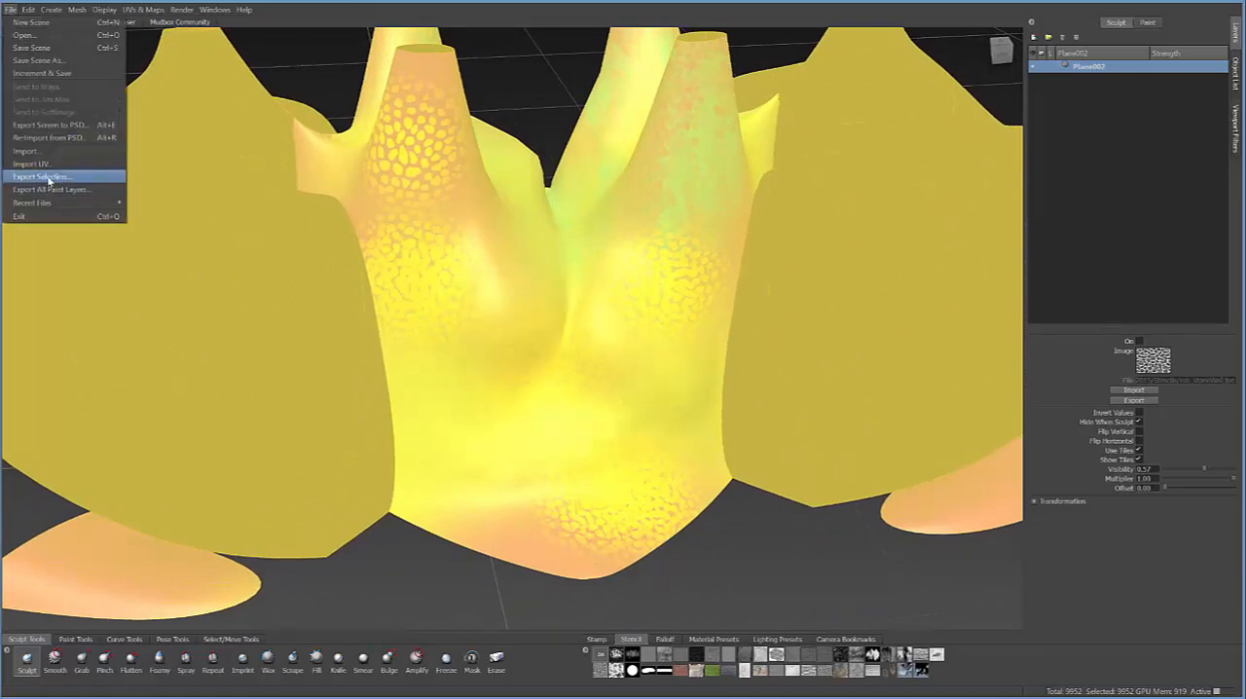
left_click(39, 177)
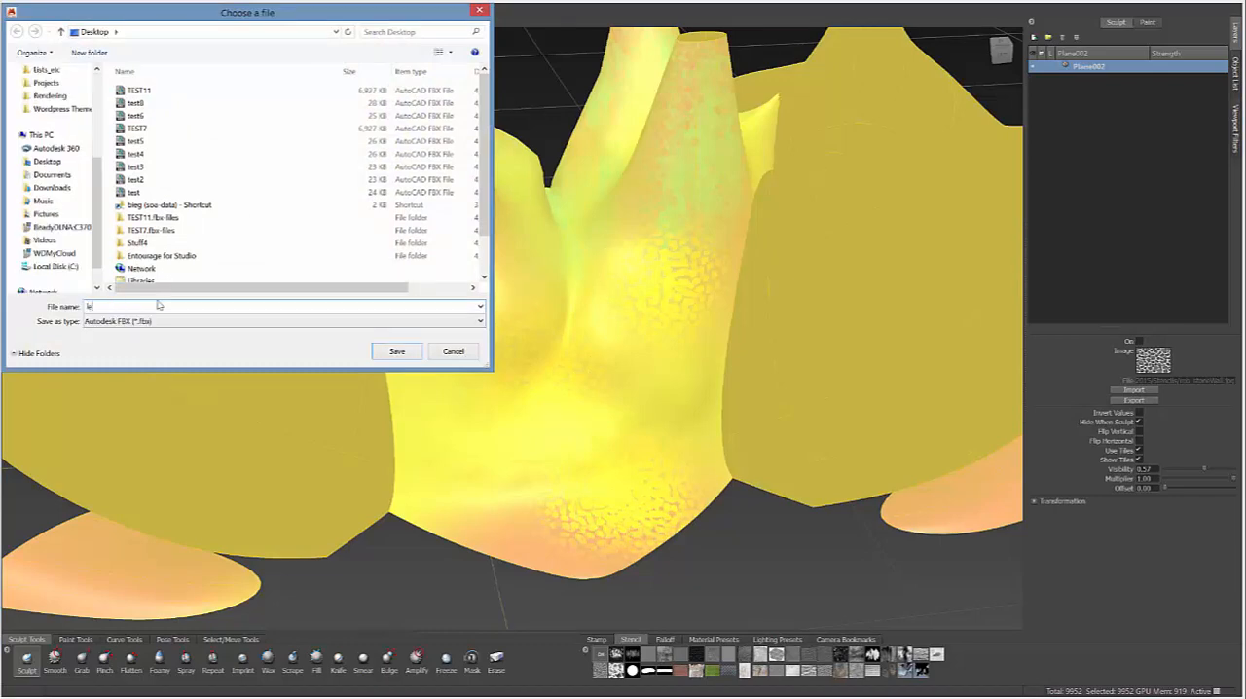
type("level3")
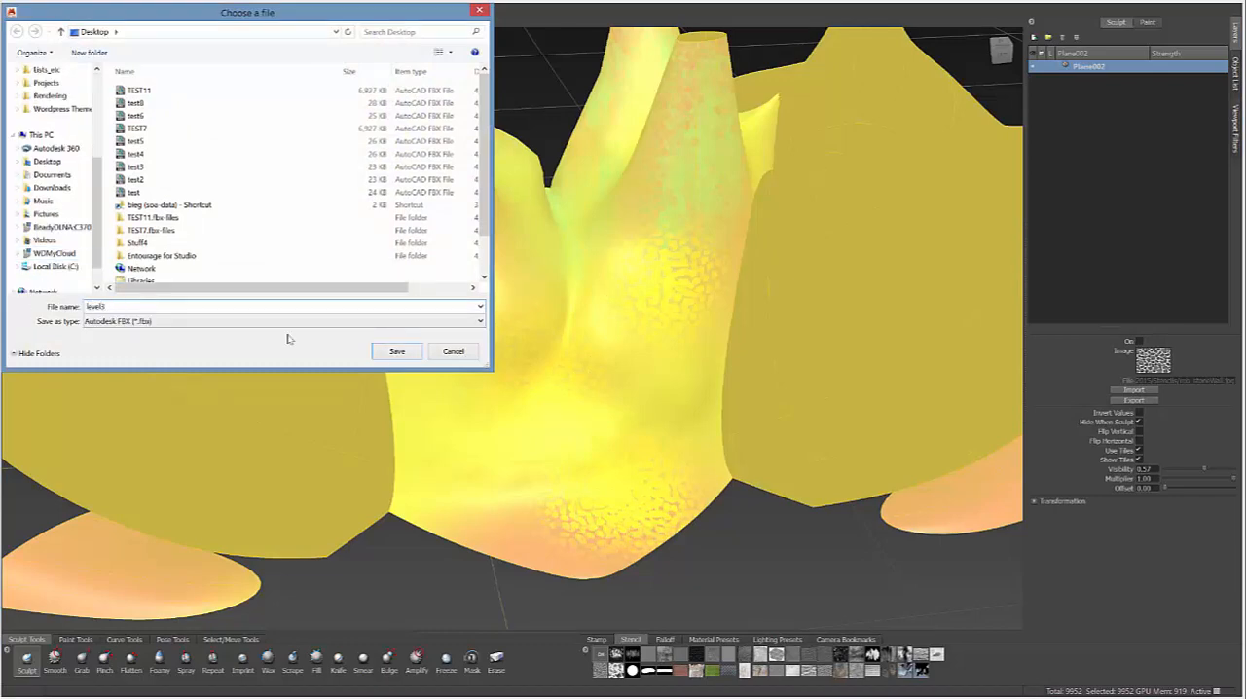
left_click(396, 352)
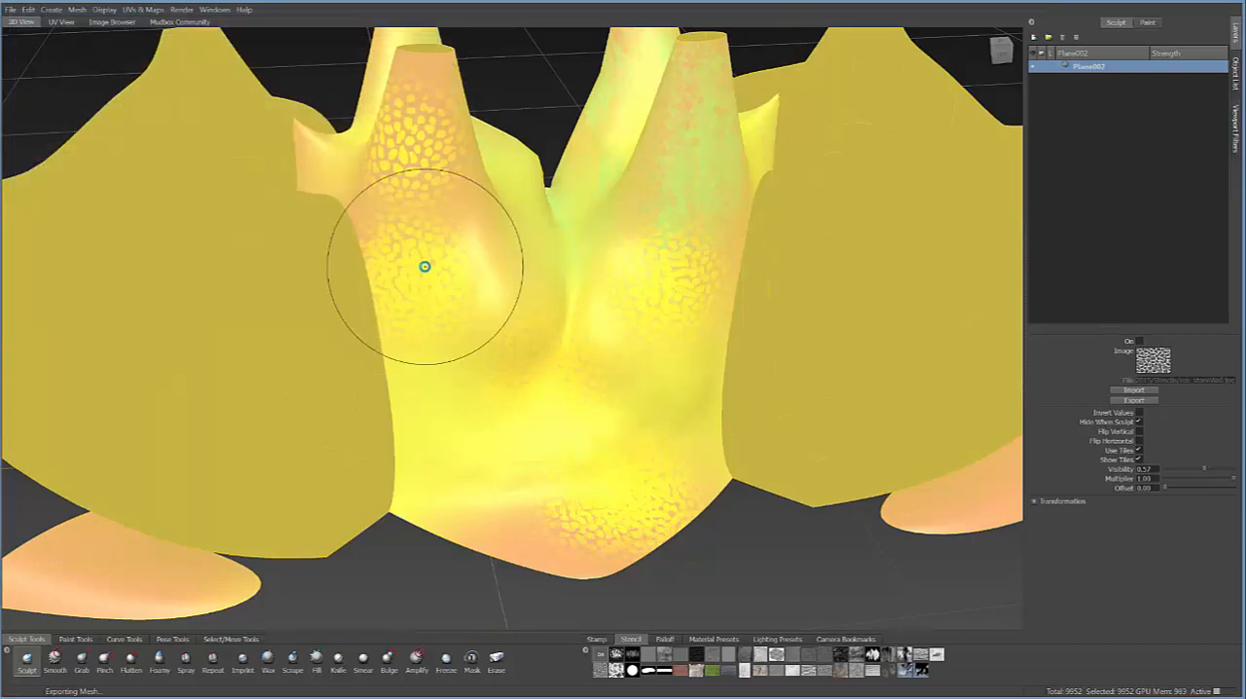
Dismiss a new extraction operation and return the mesh to level 5 (~159,000 polygons)
left_click(143, 9)
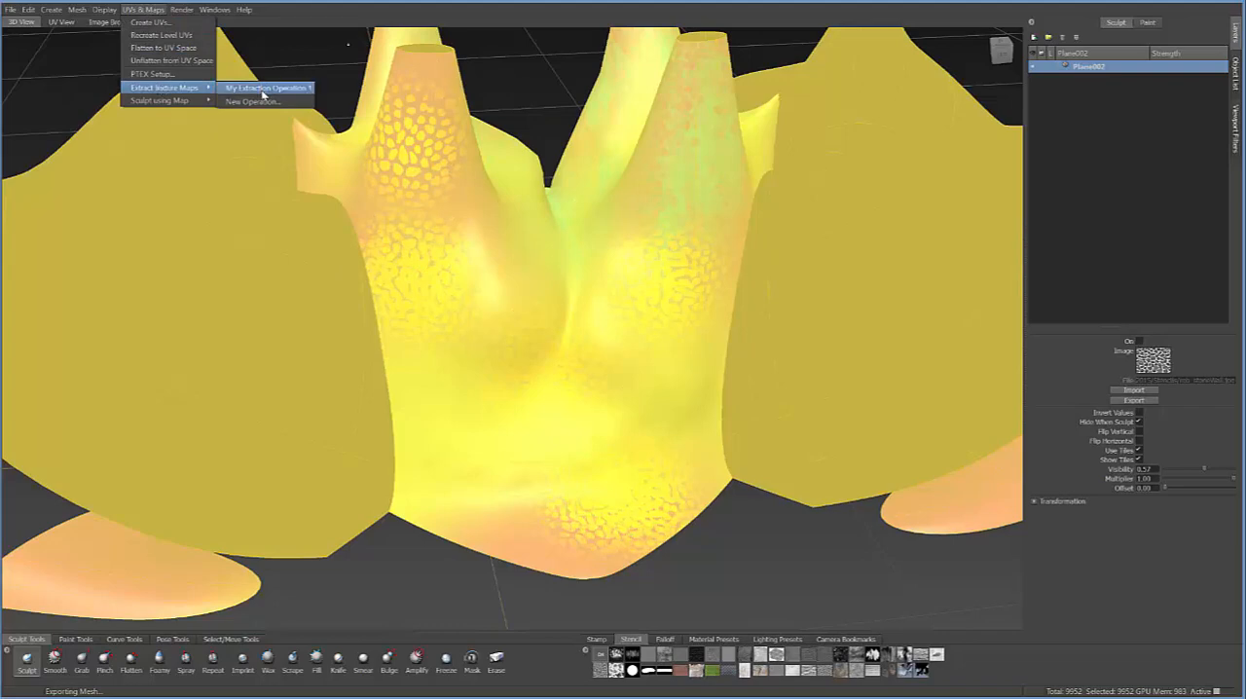
left_click(262, 88)
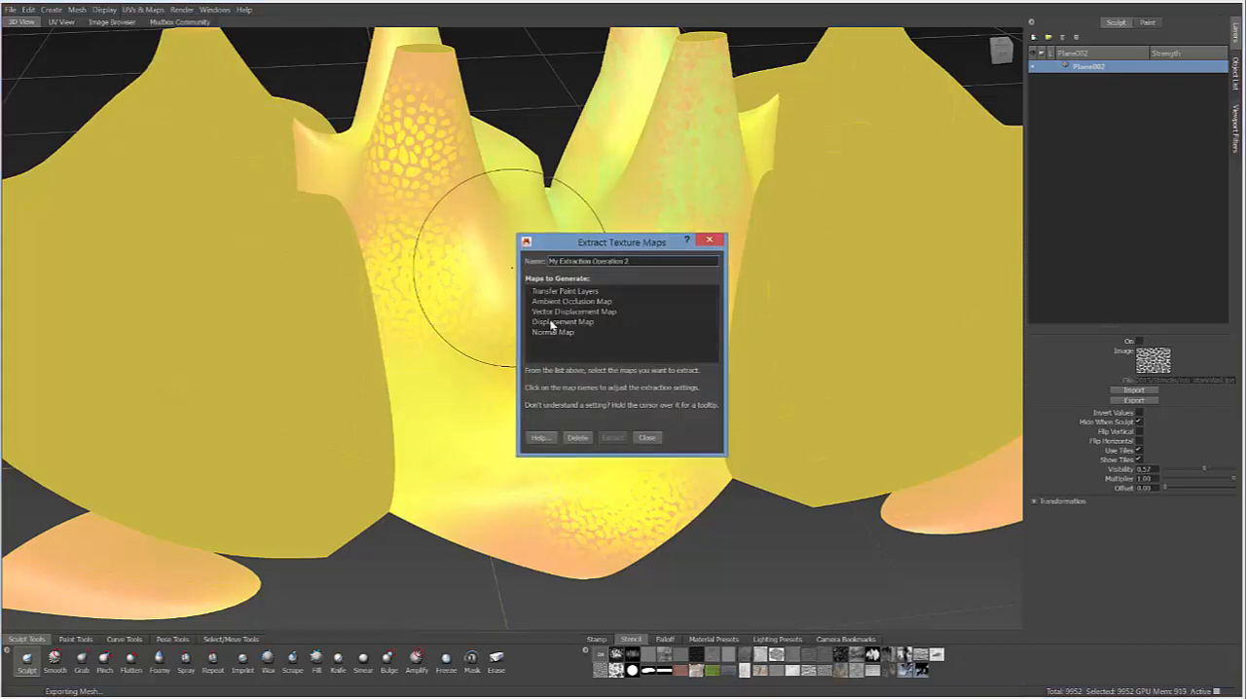
left_click(553, 331)
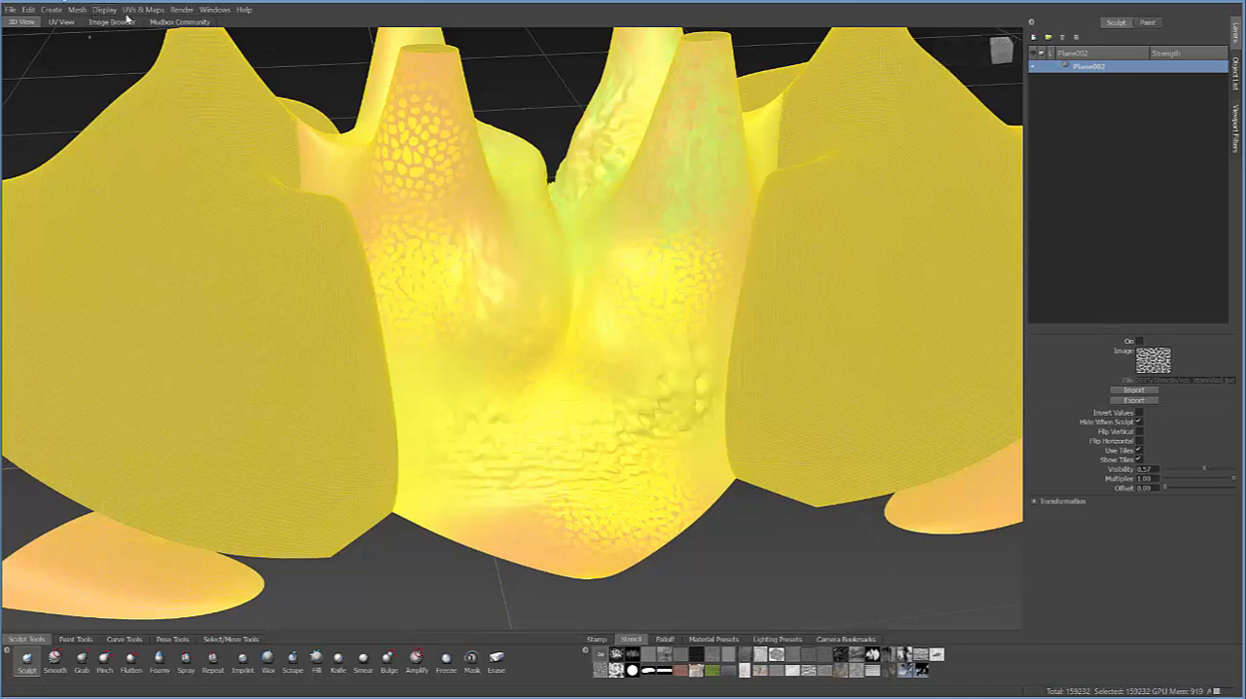
Start a new extraction with level 3 as target and level 5 as source
left_click(144, 9)
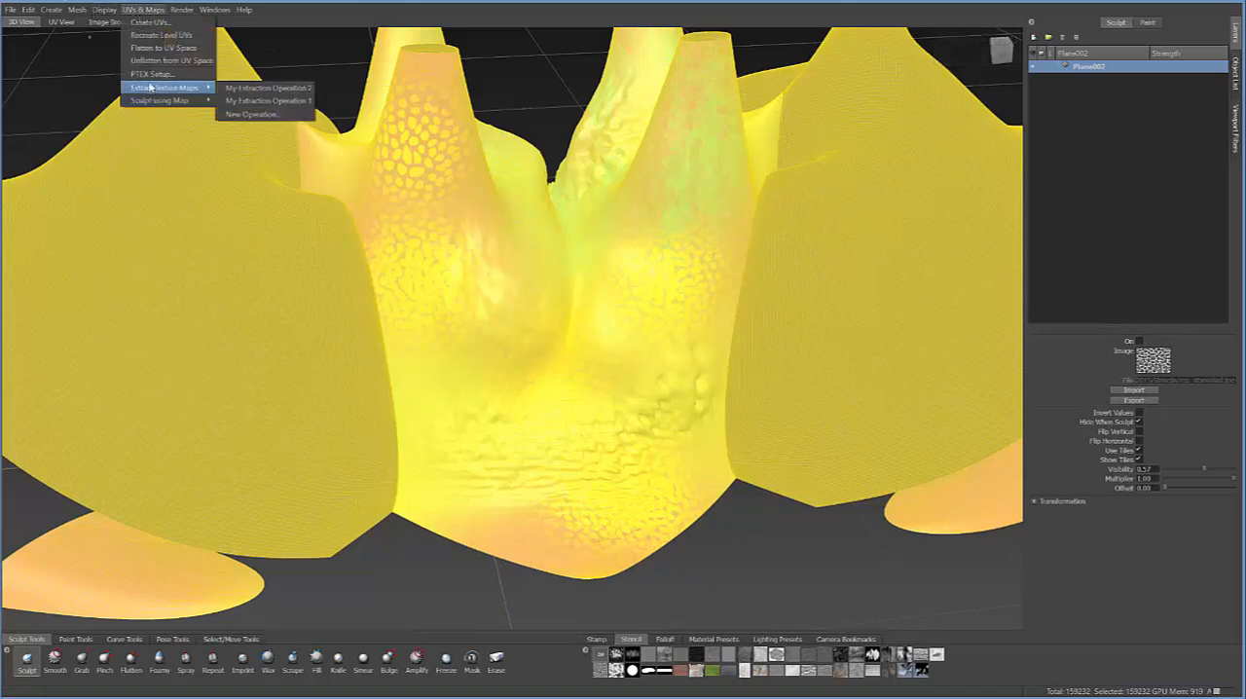
mouse_move(251, 114)
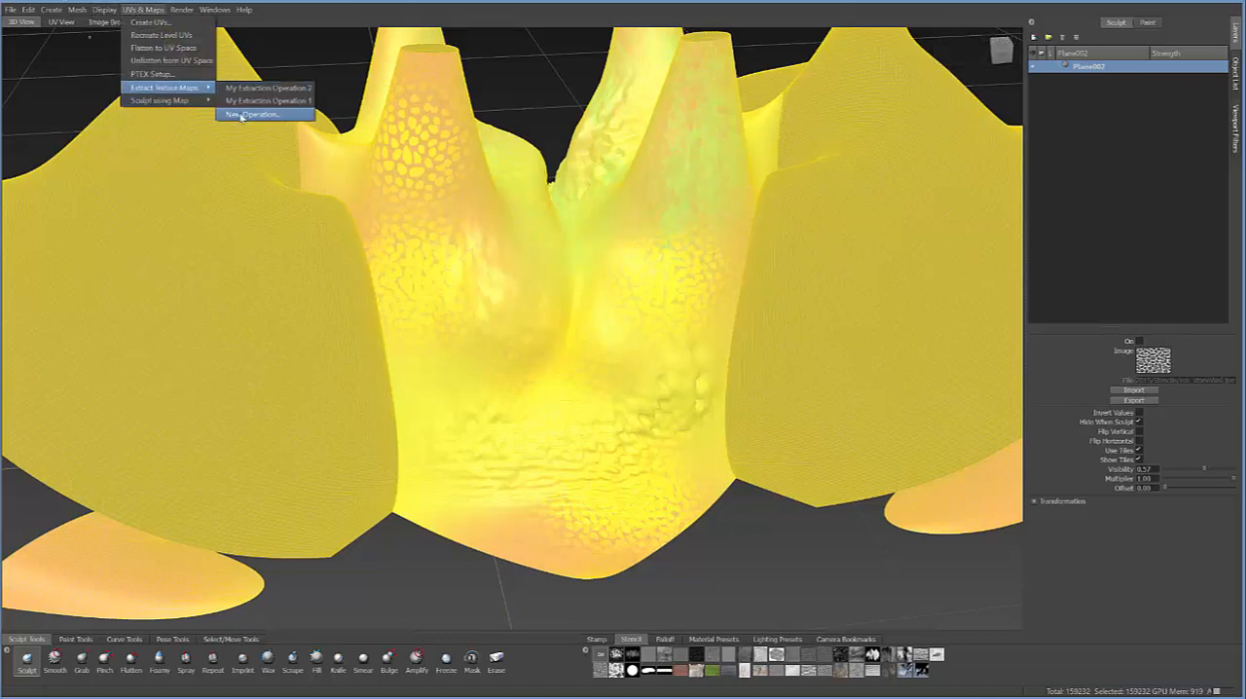
left_click(253, 114)
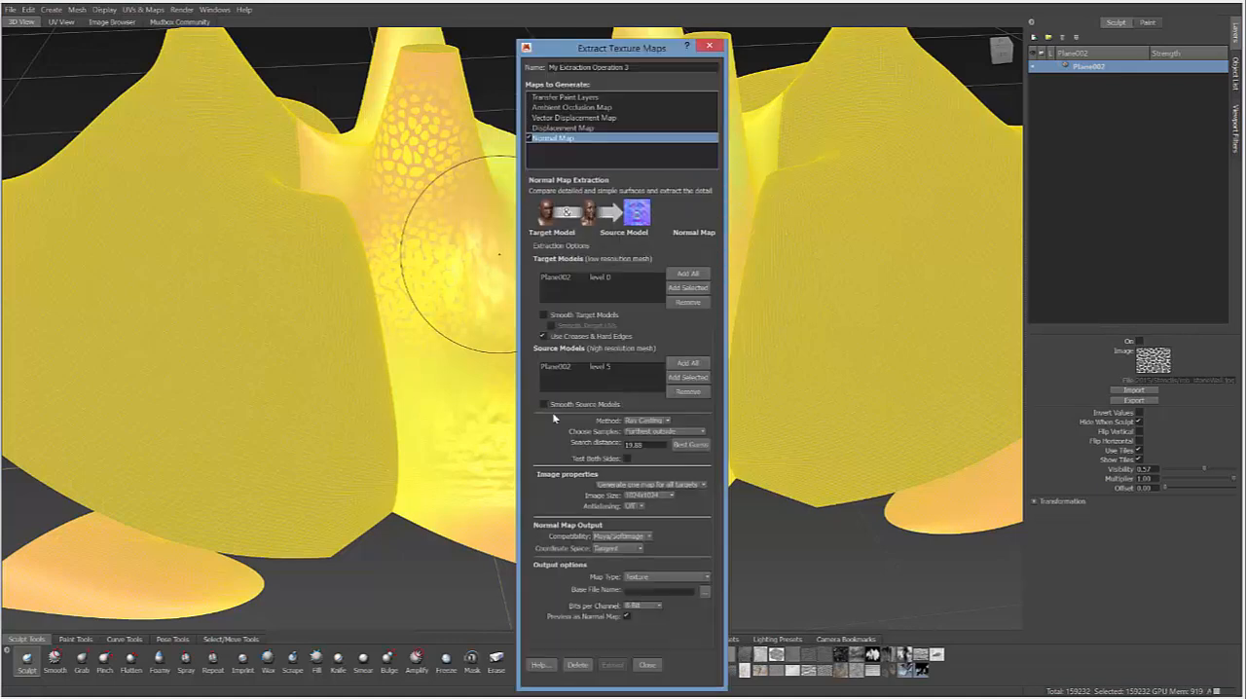
left_click(599, 366)
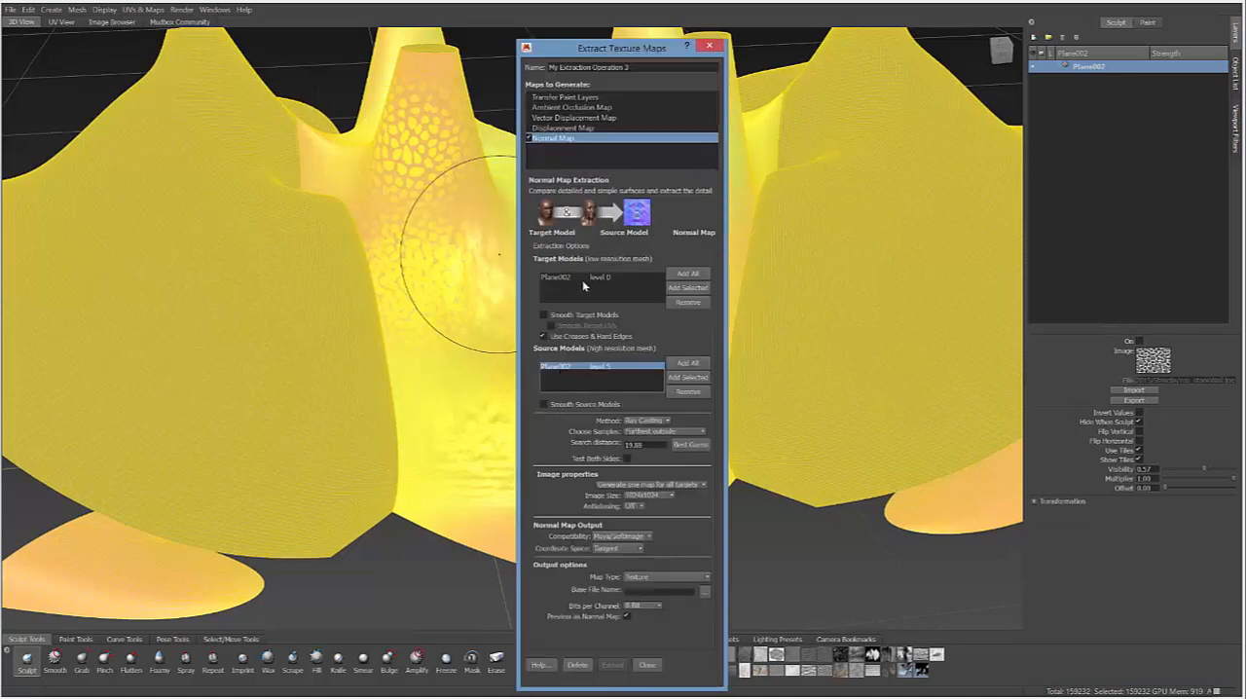
left_click(599, 276)
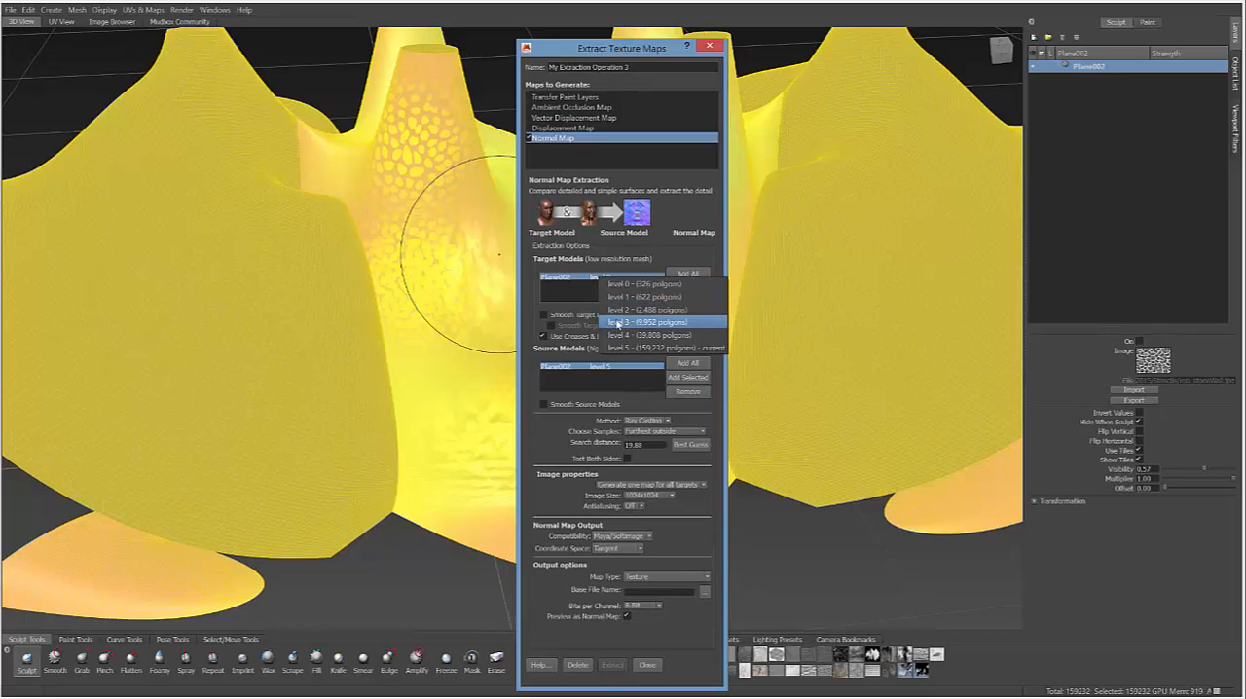
left_click(647, 322)
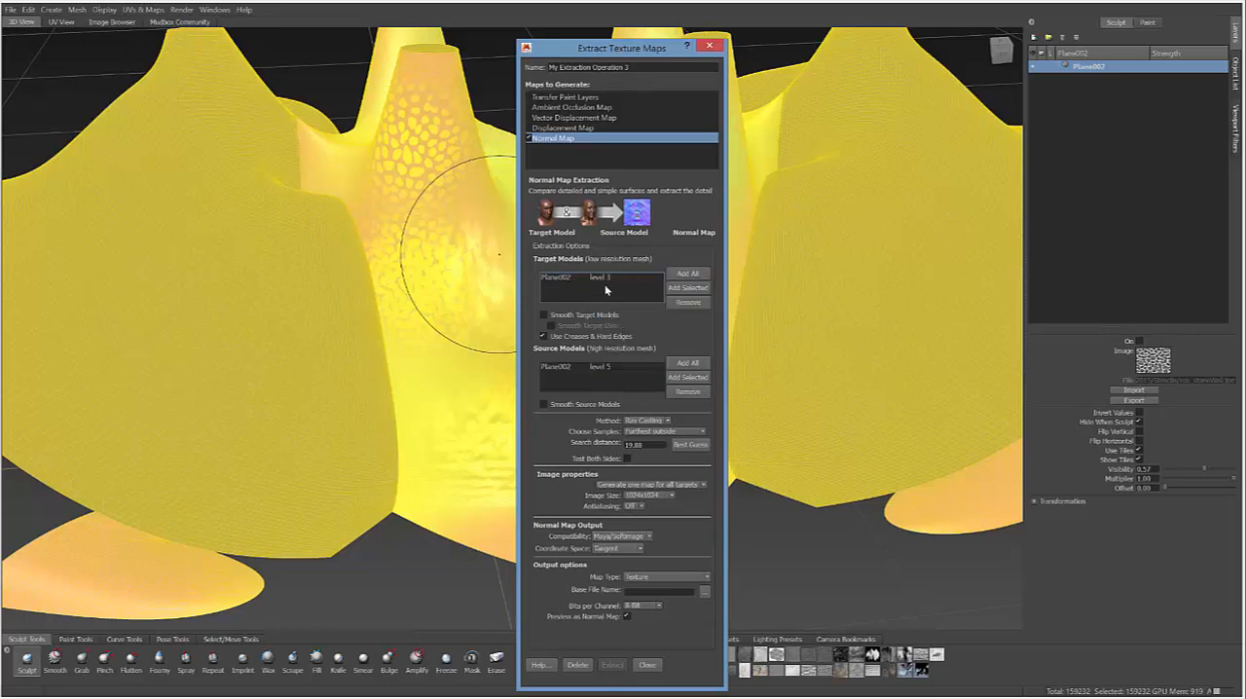
left_click(599, 367)
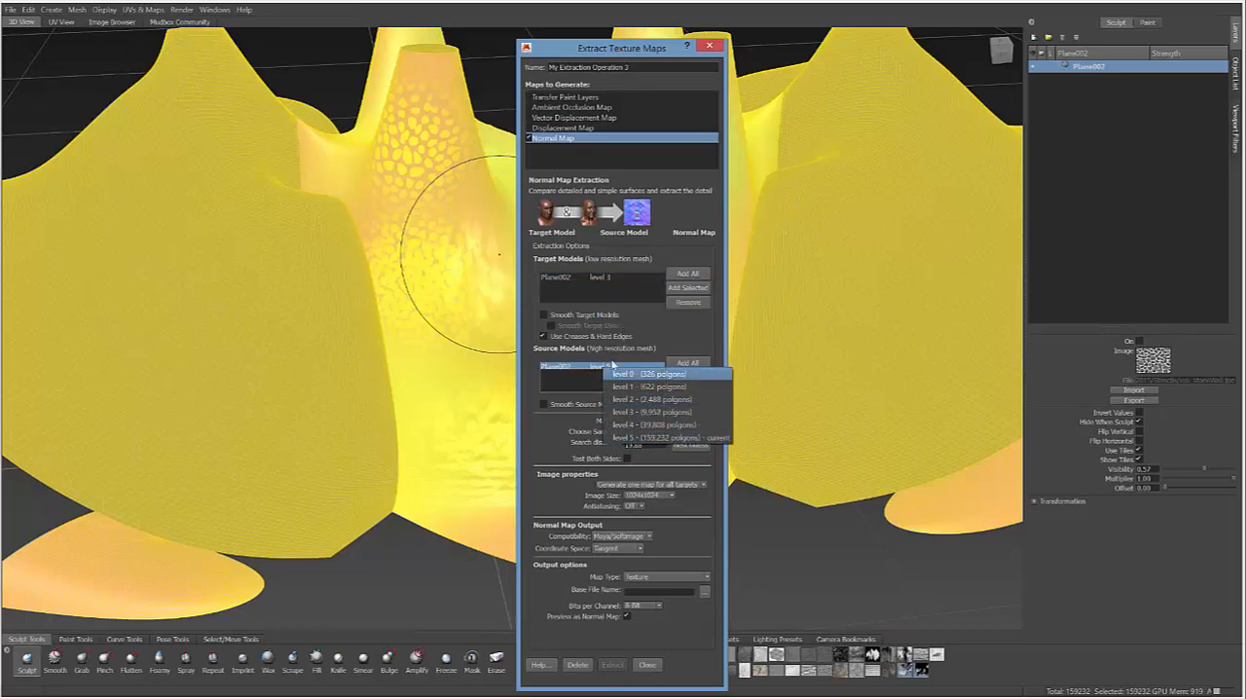
left_click(662, 437)
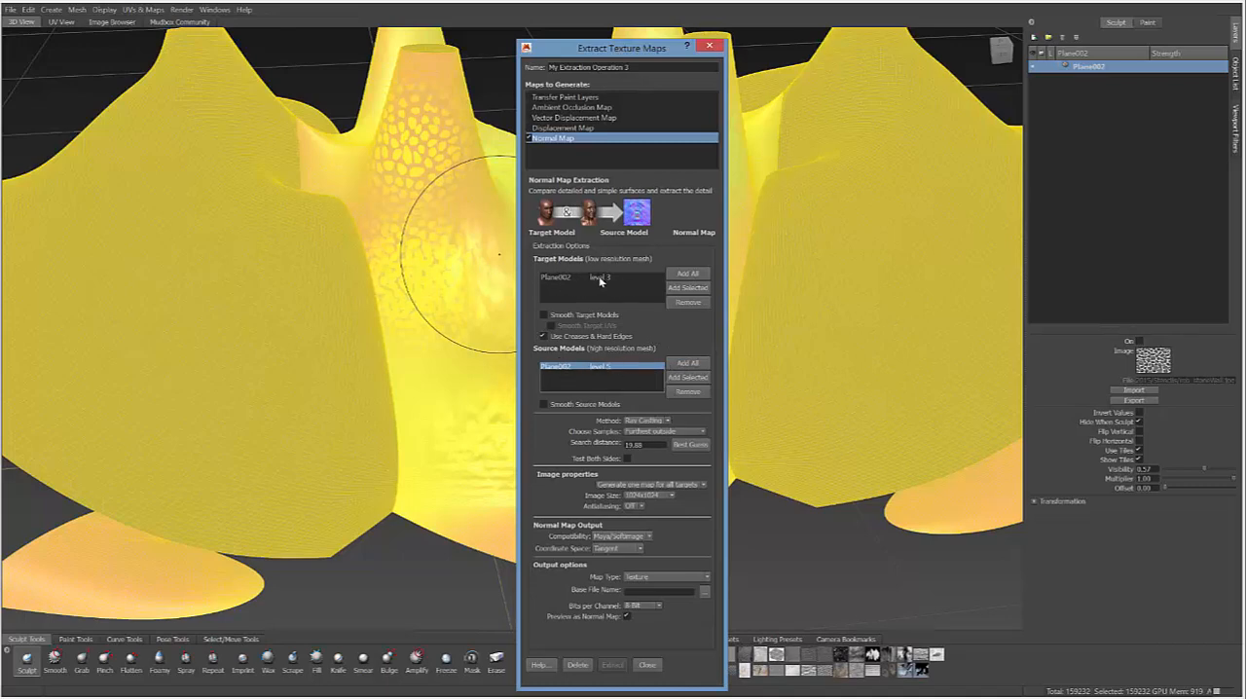
mouse_move(594, 60)
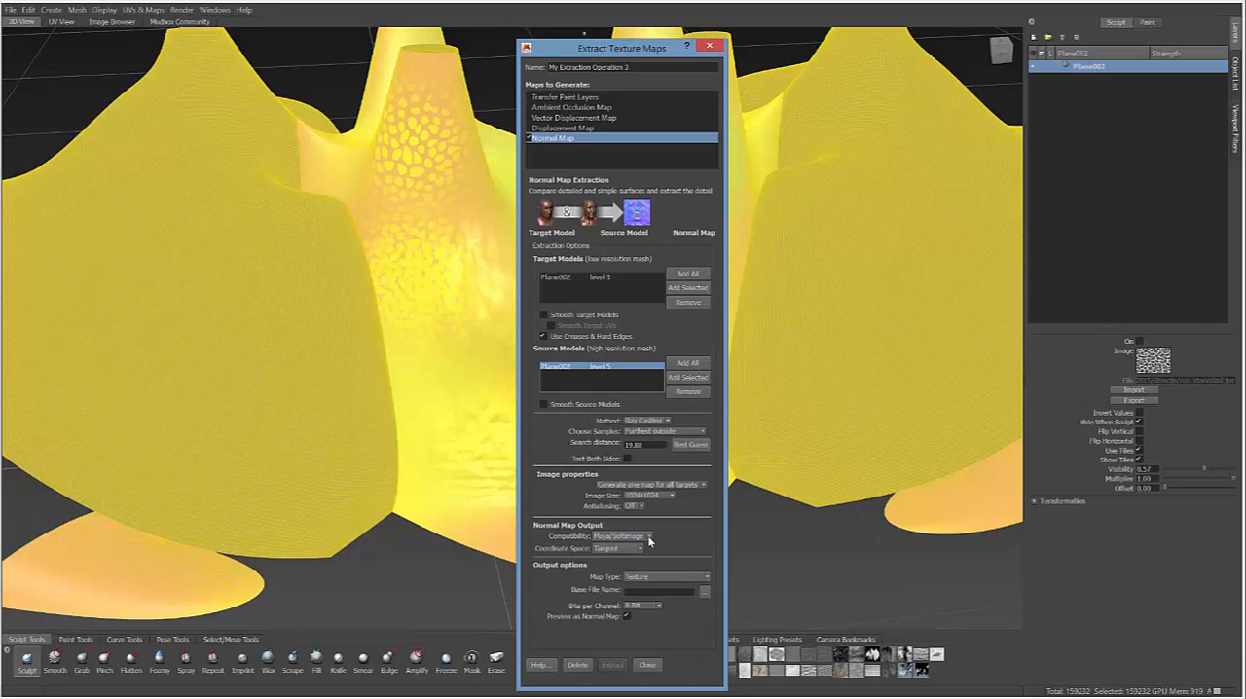
Set the normal map Compatibility to 3ds Max and image size to 8192x8192
left_click(619, 537)
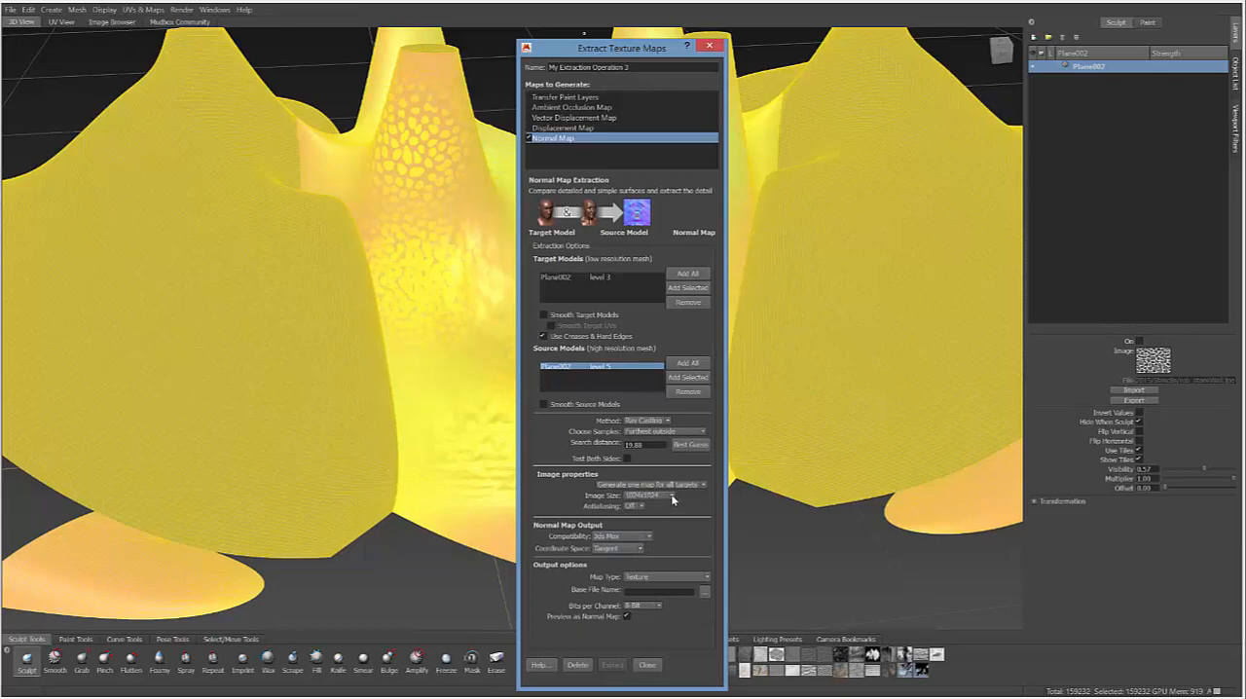
left_click(665, 496)
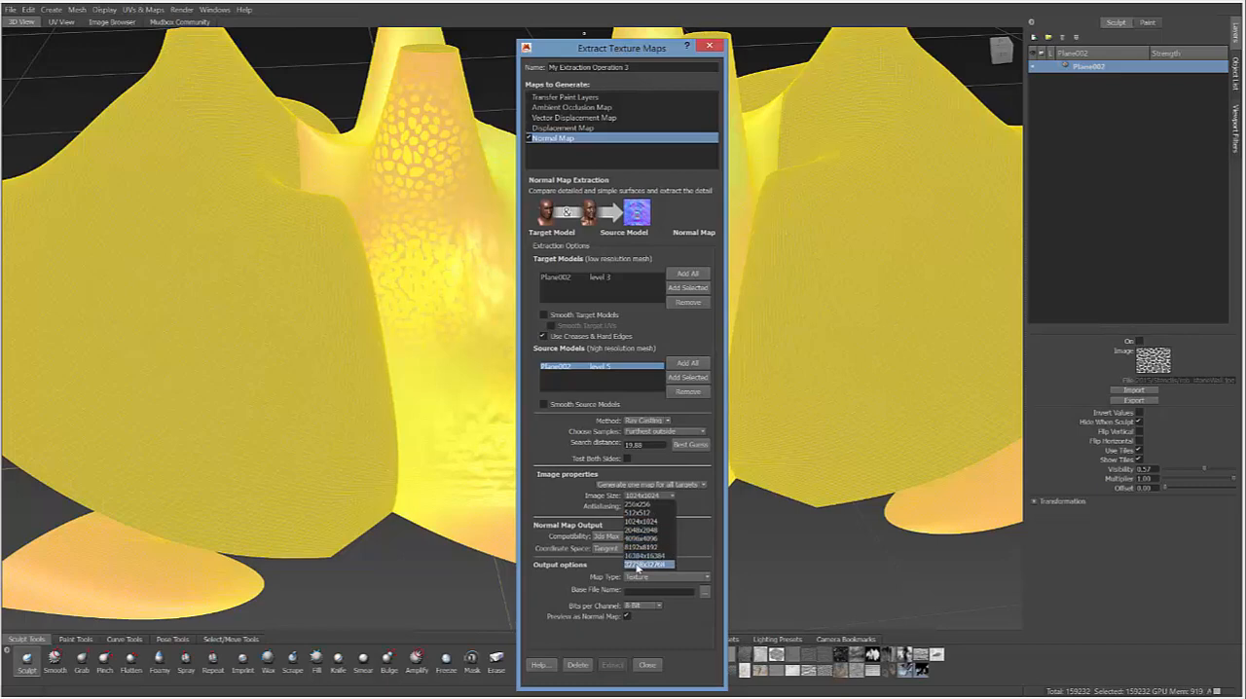
left_click(643, 549)
type("level3")
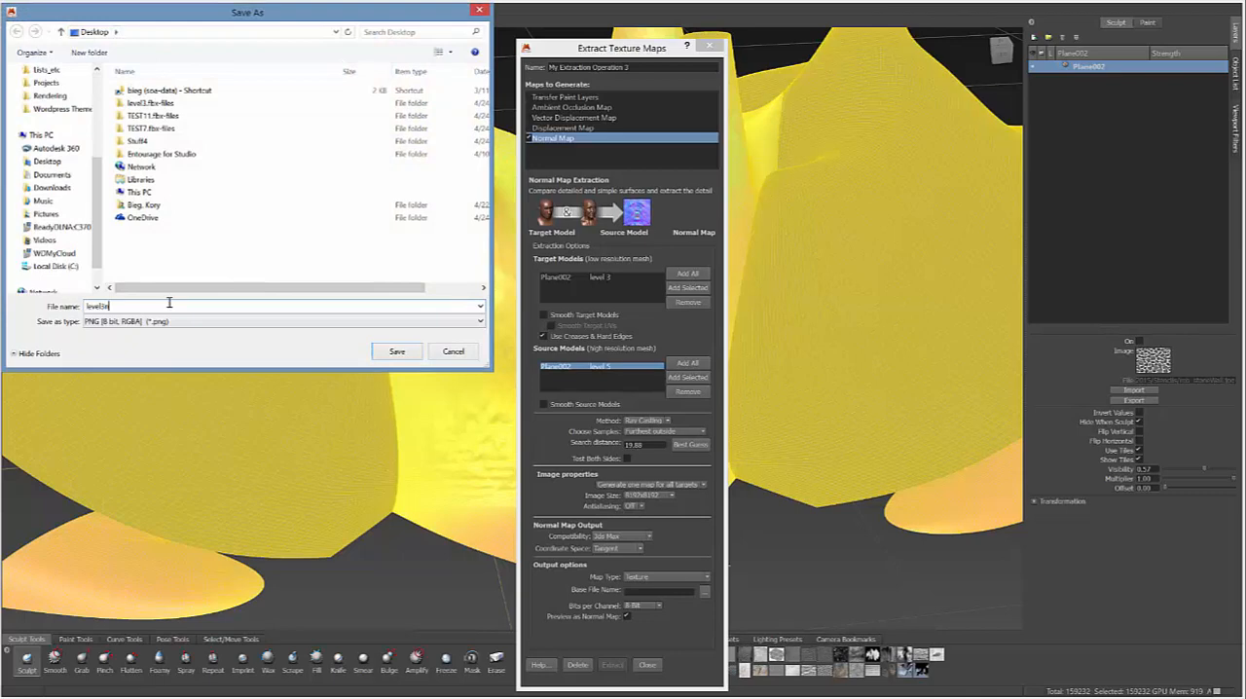
Name the output level3normal.png and extract the normal map
type("normal")
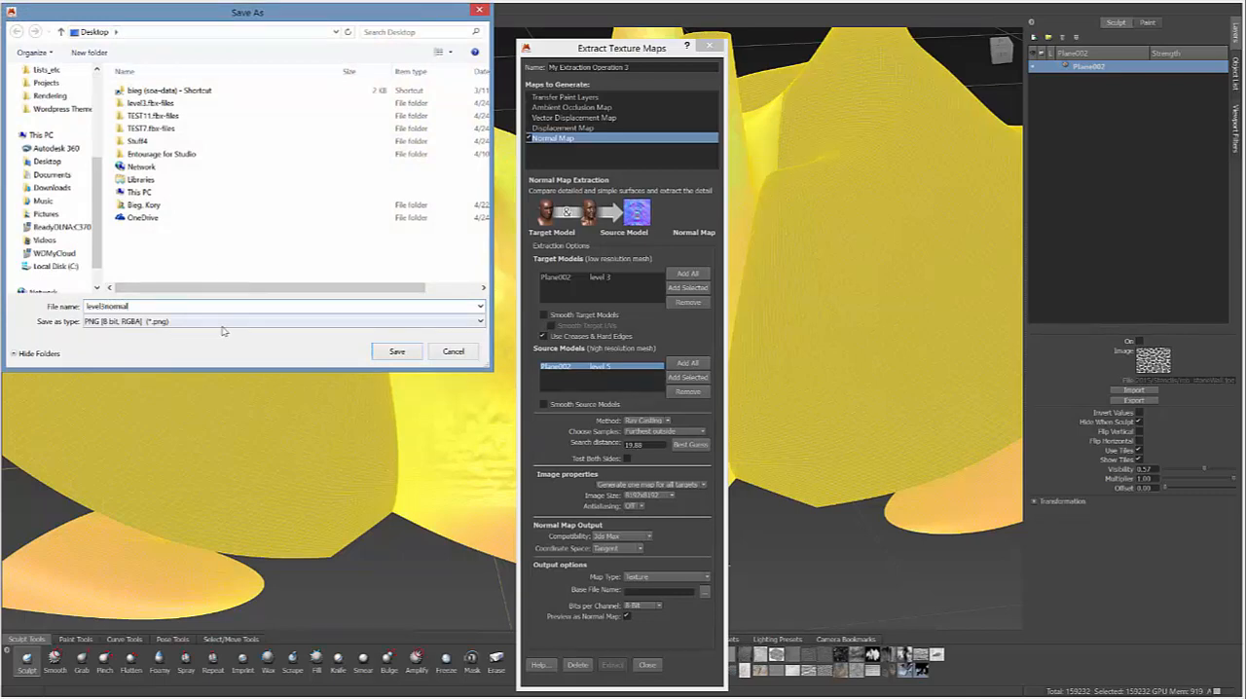
left_click(282, 322)
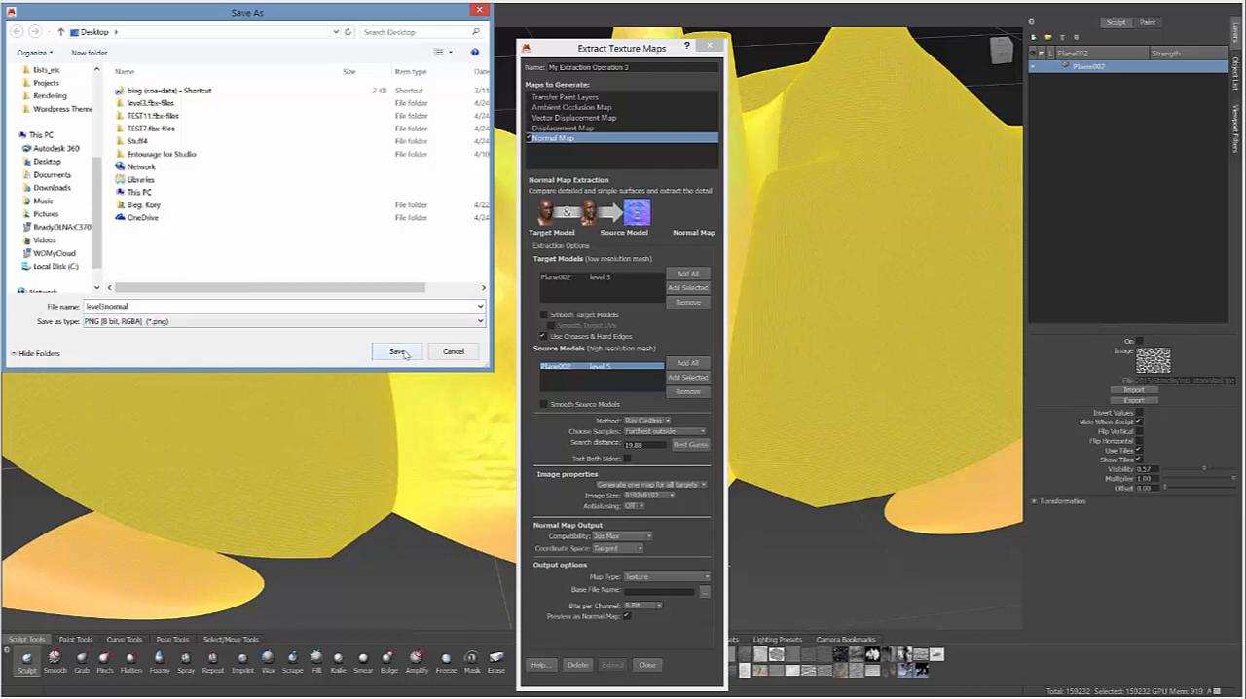
left_click(396, 351)
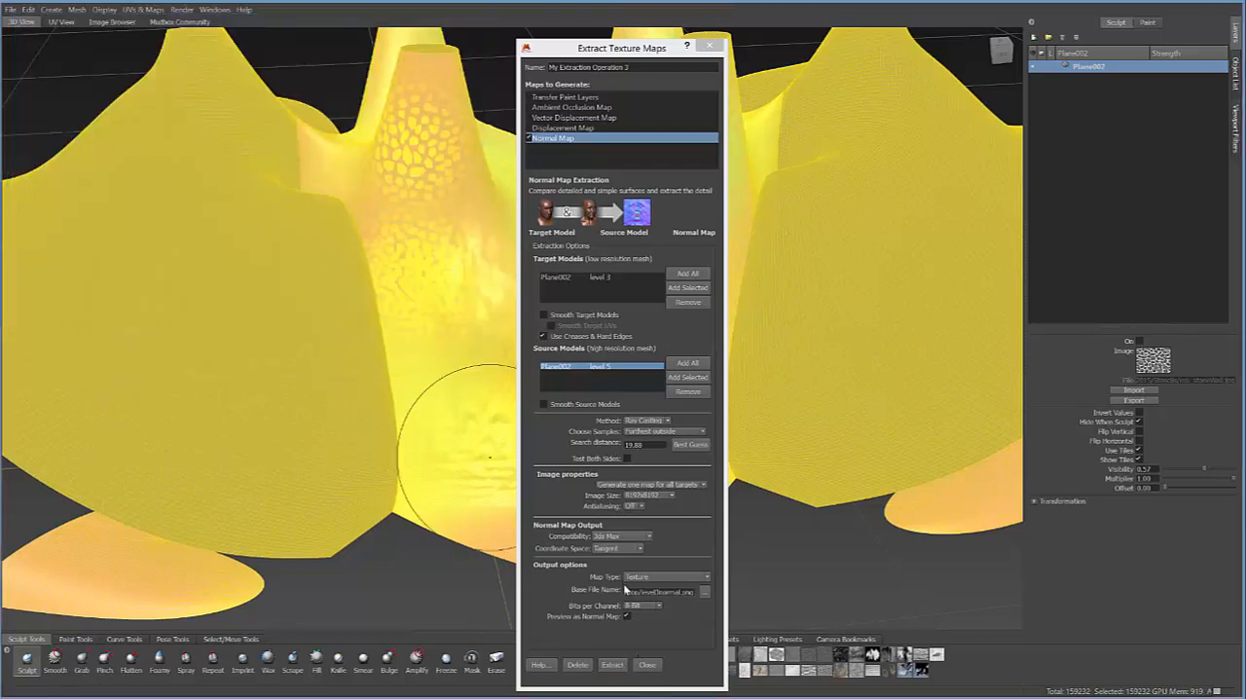
left_click(612, 666)
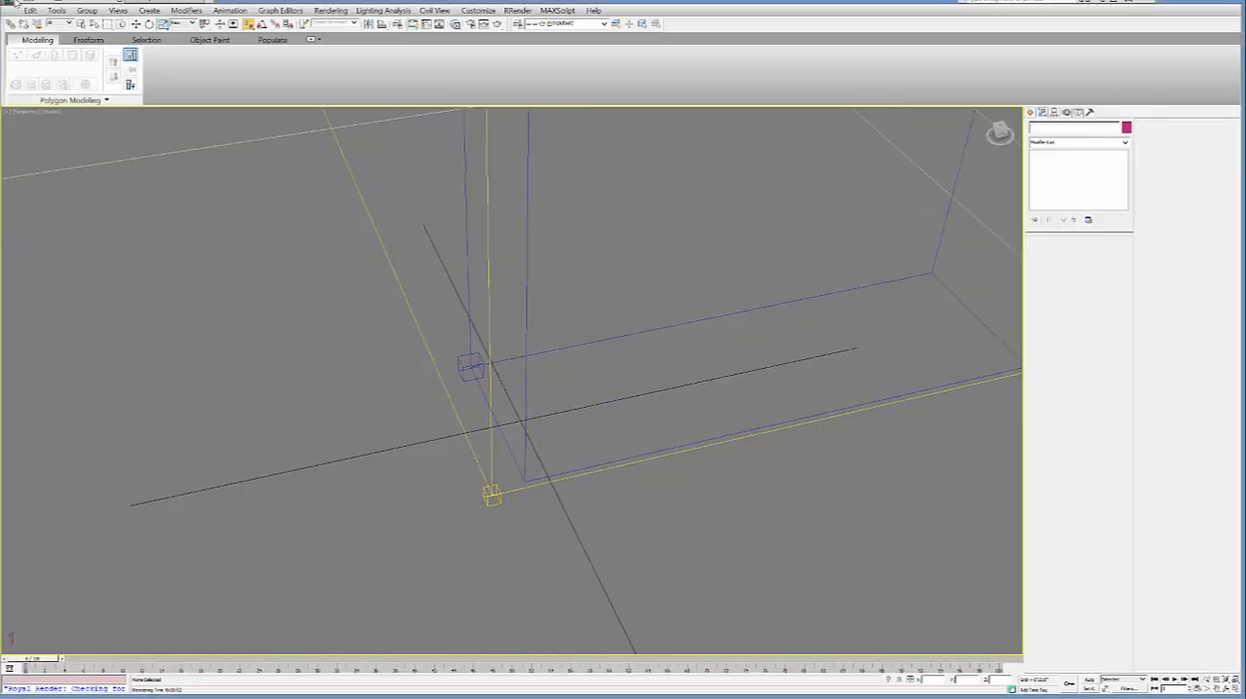
Import level3.fbx into 3ds Max and confirm the FBX import settings
left_click(7, 9)
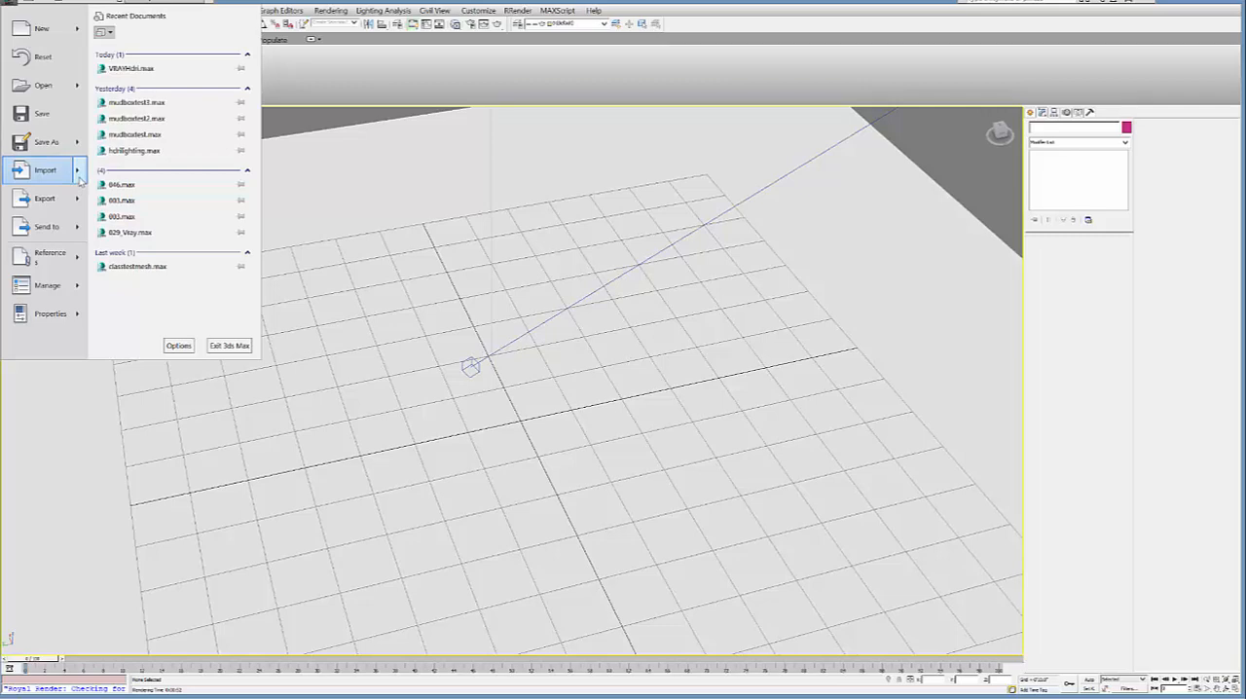
left_click(45, 169)
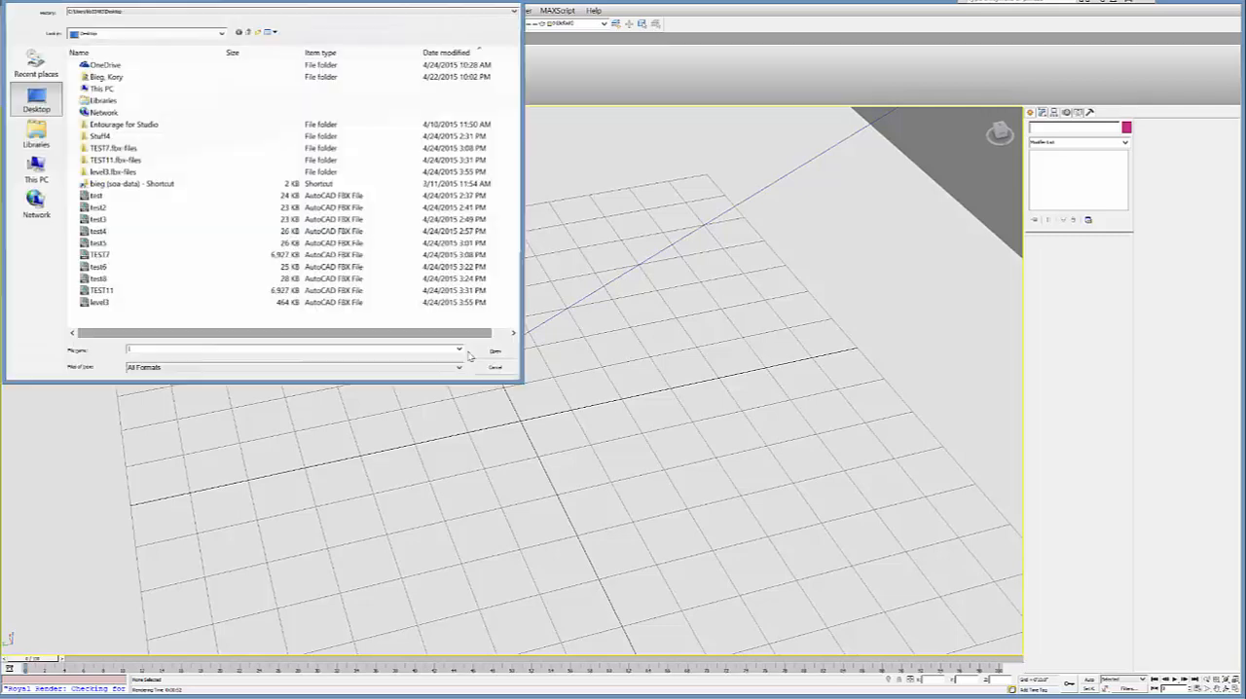
left_click(99, 303)
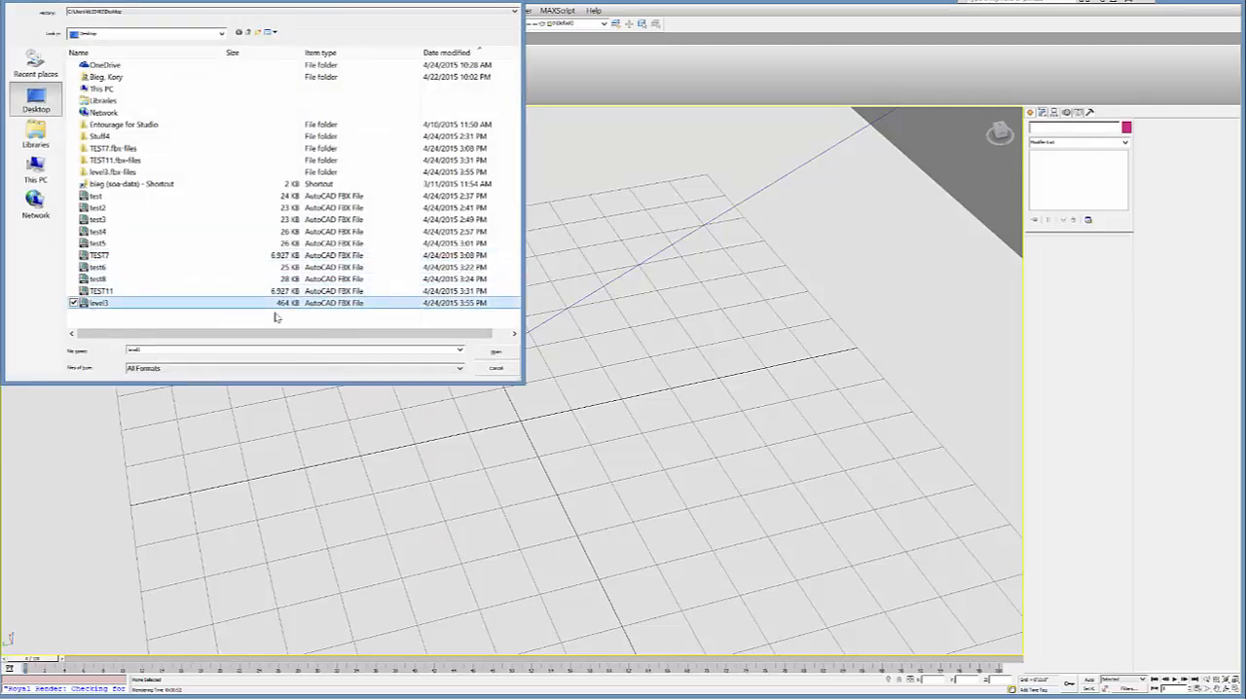
left_click(496, 351)
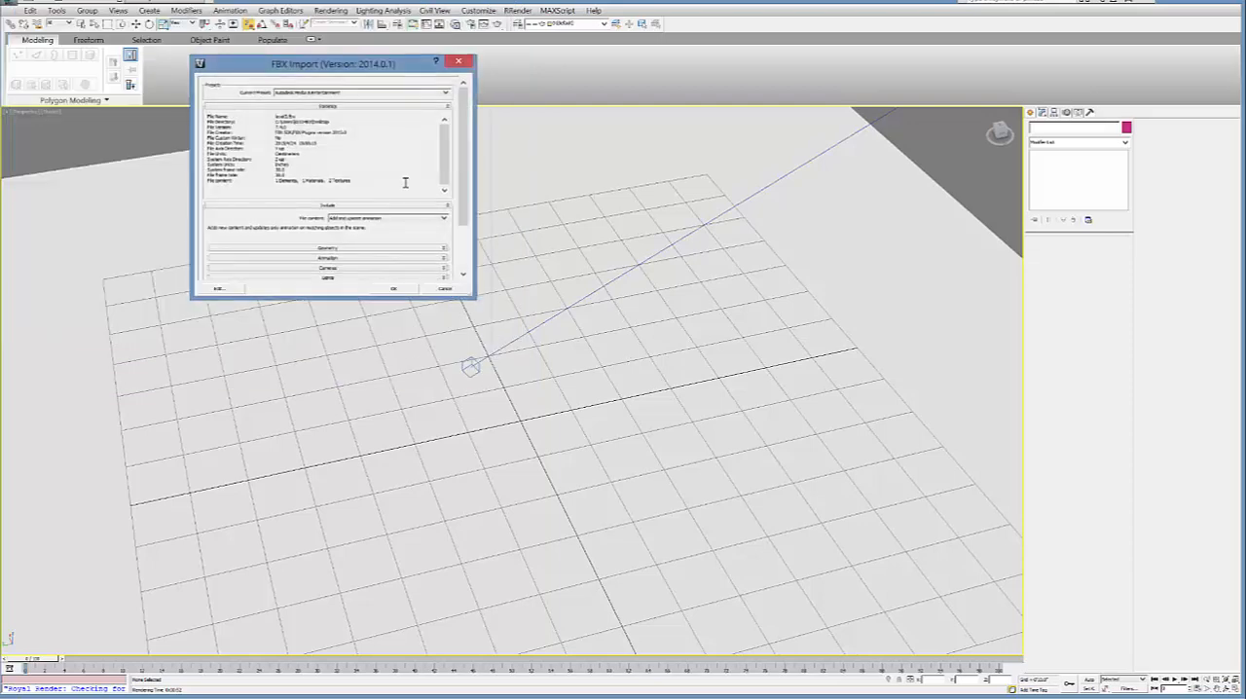
mouse_move(397, 287)
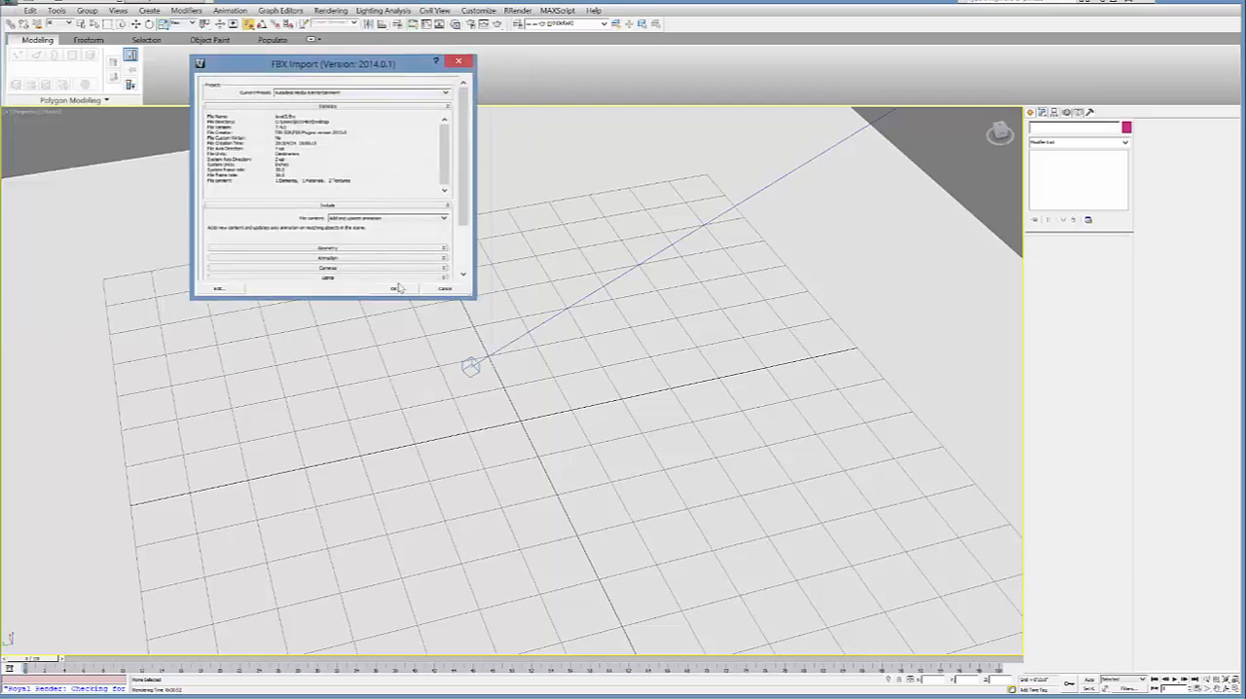
left_click(393, 288)
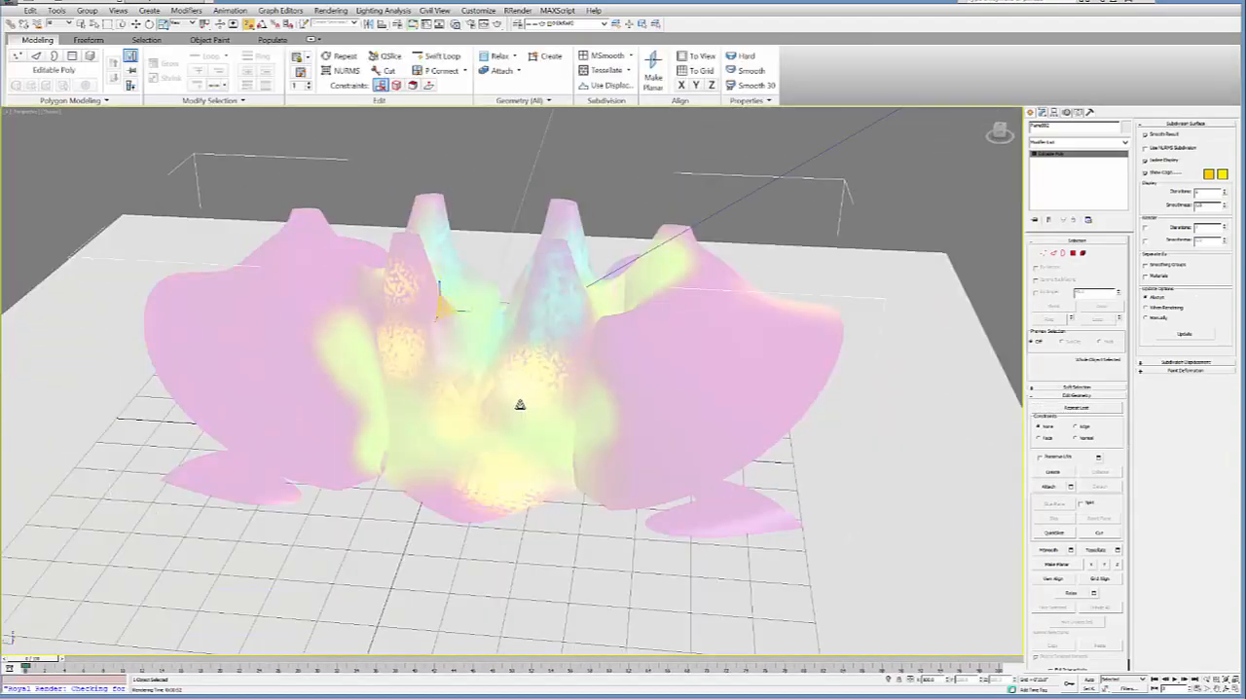
Apply Unwrap UVW from the Modifier List to the imported level3 flower mesh
left_click_drag(521, 404, 563, 382)
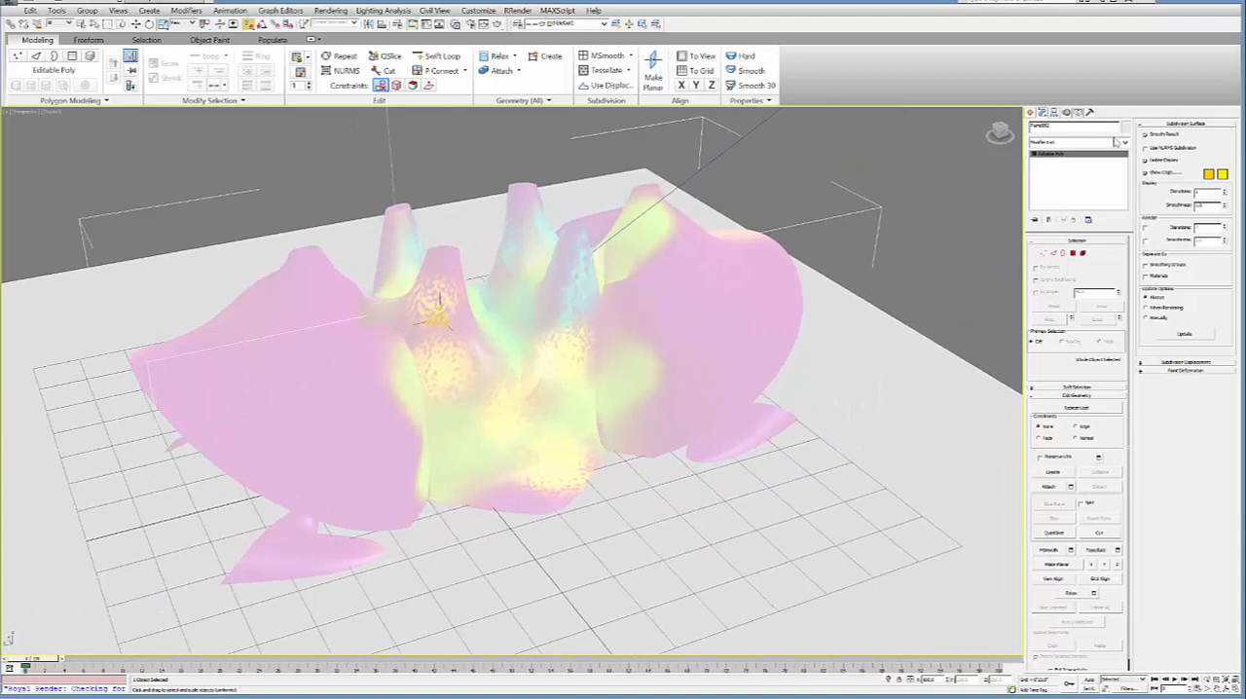
left_click(1125, 142)
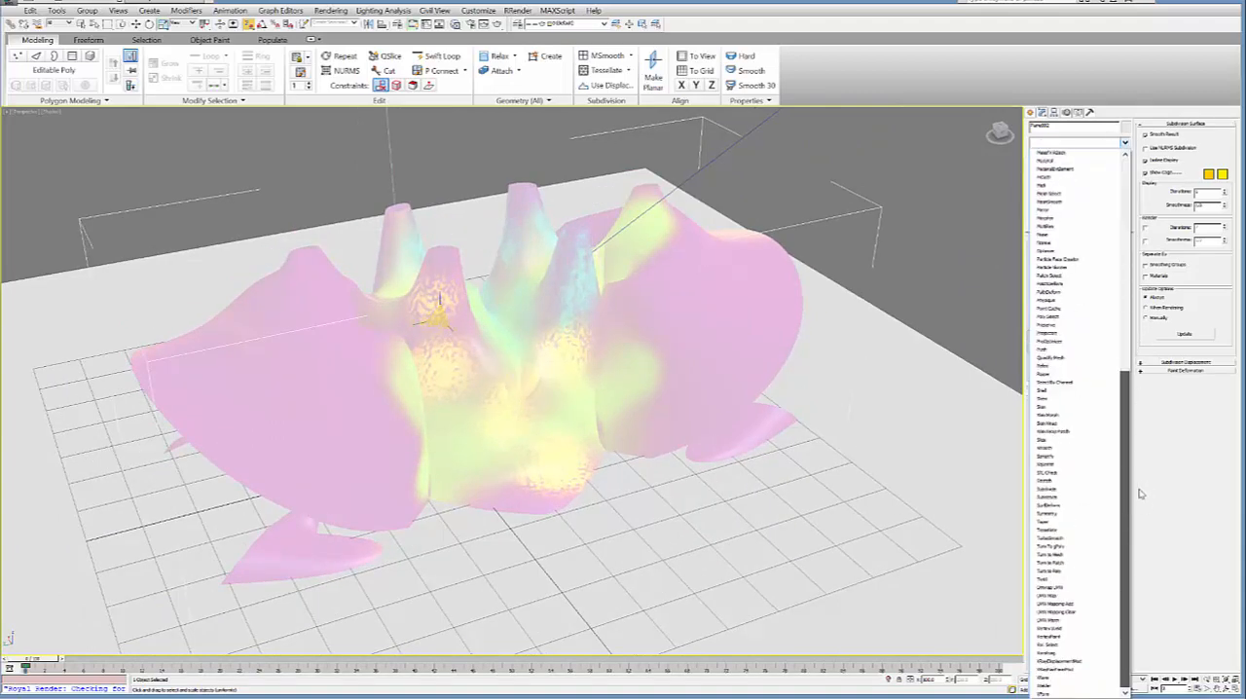
left_click(1062, 591)
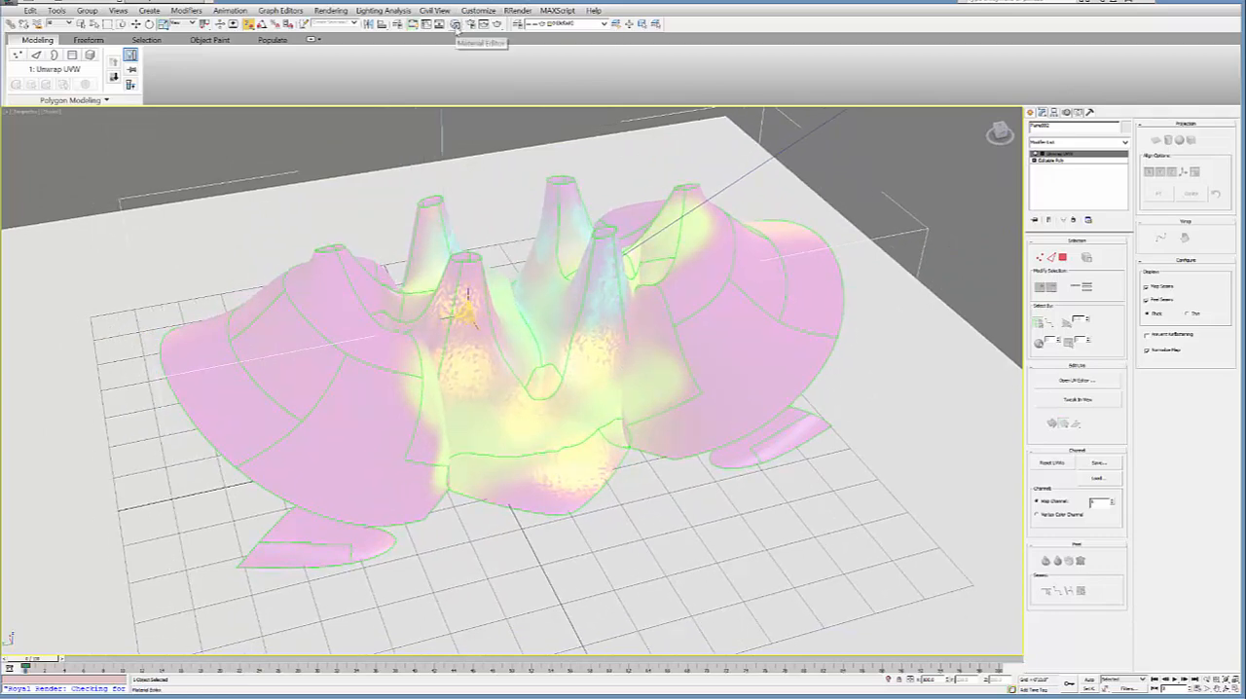
Show the VRay material graph in Slate and apply the VRayMtl to the flower mesh
left_click(454, 25)
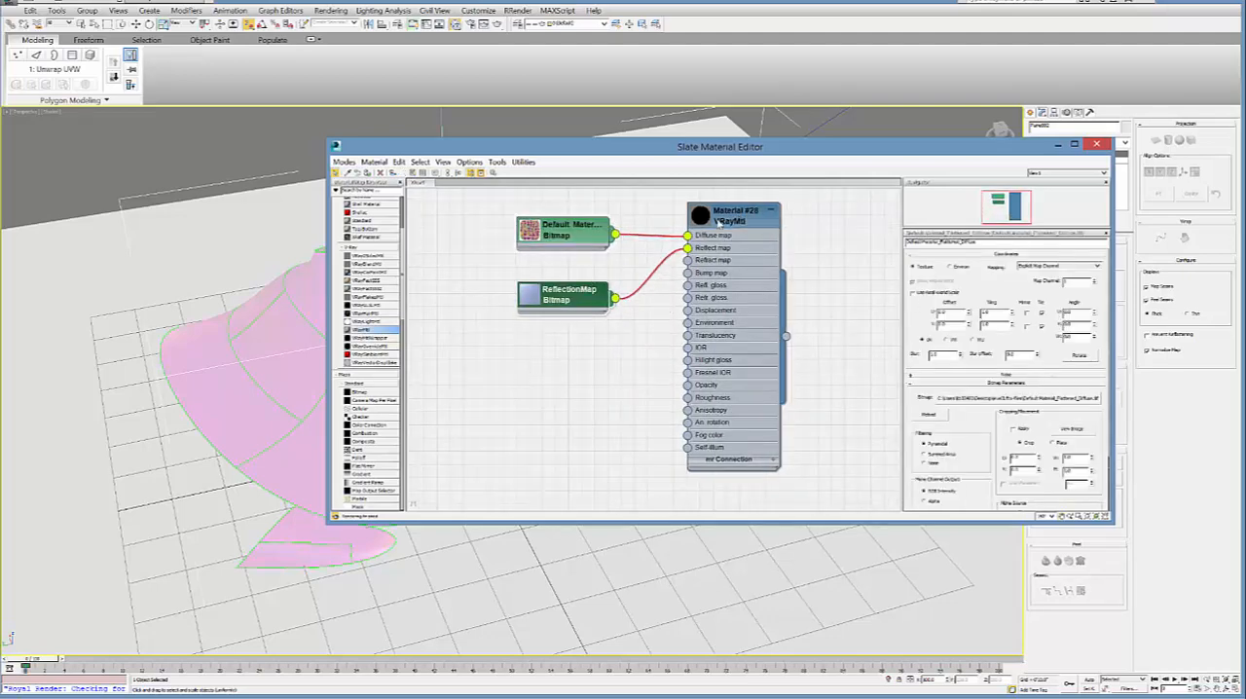
left_click_drag(721, 146, 827, 163)
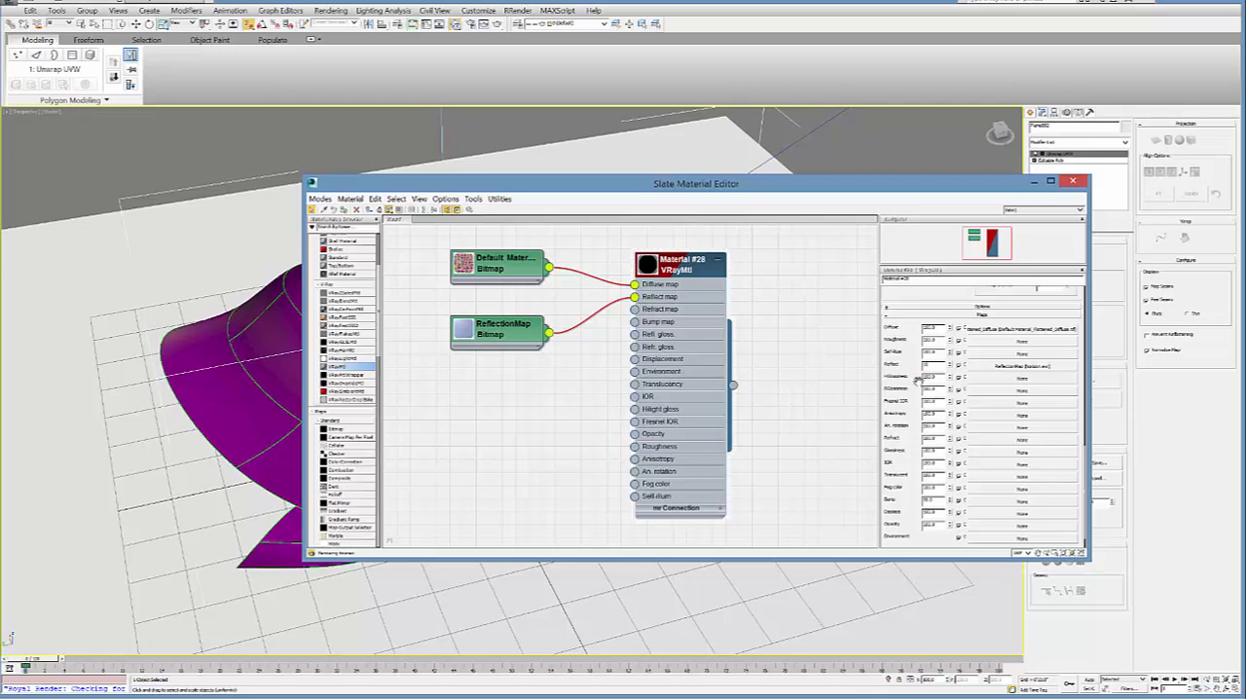
mouse_move(827, 395)
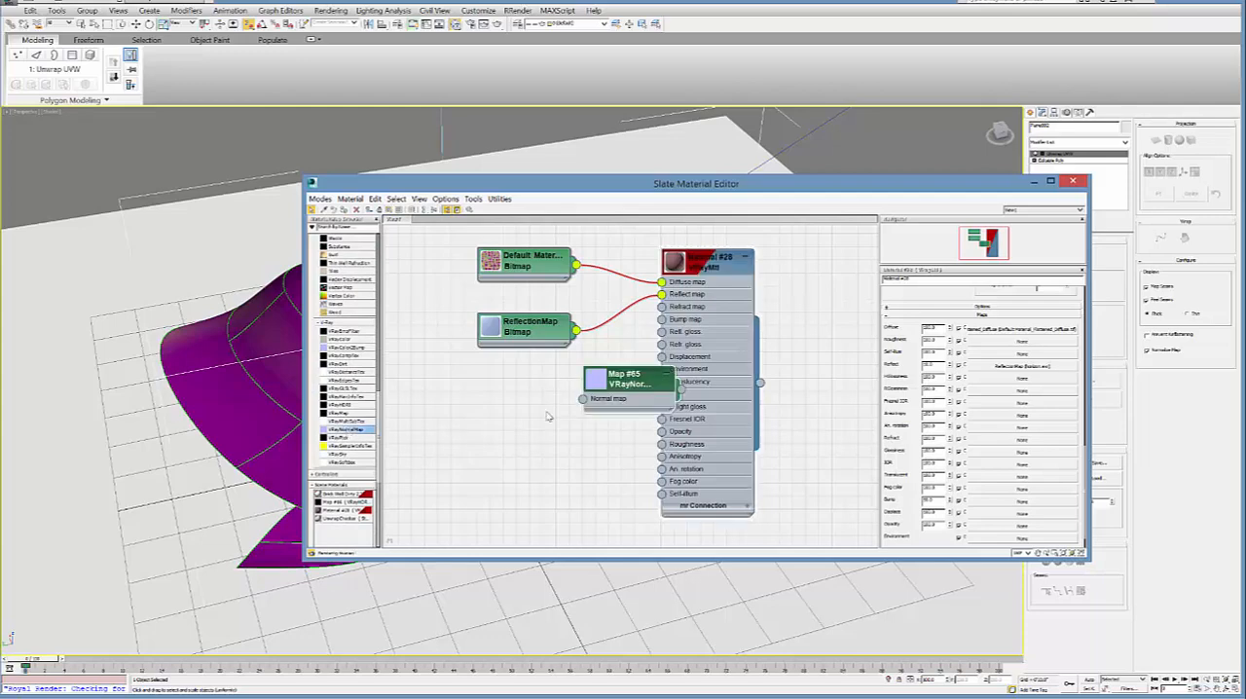
Place a VRayNormalMap node and wire Normal Bump into the VRayMtl's Bump map
left_click_drag(624, 380, 470, 423)
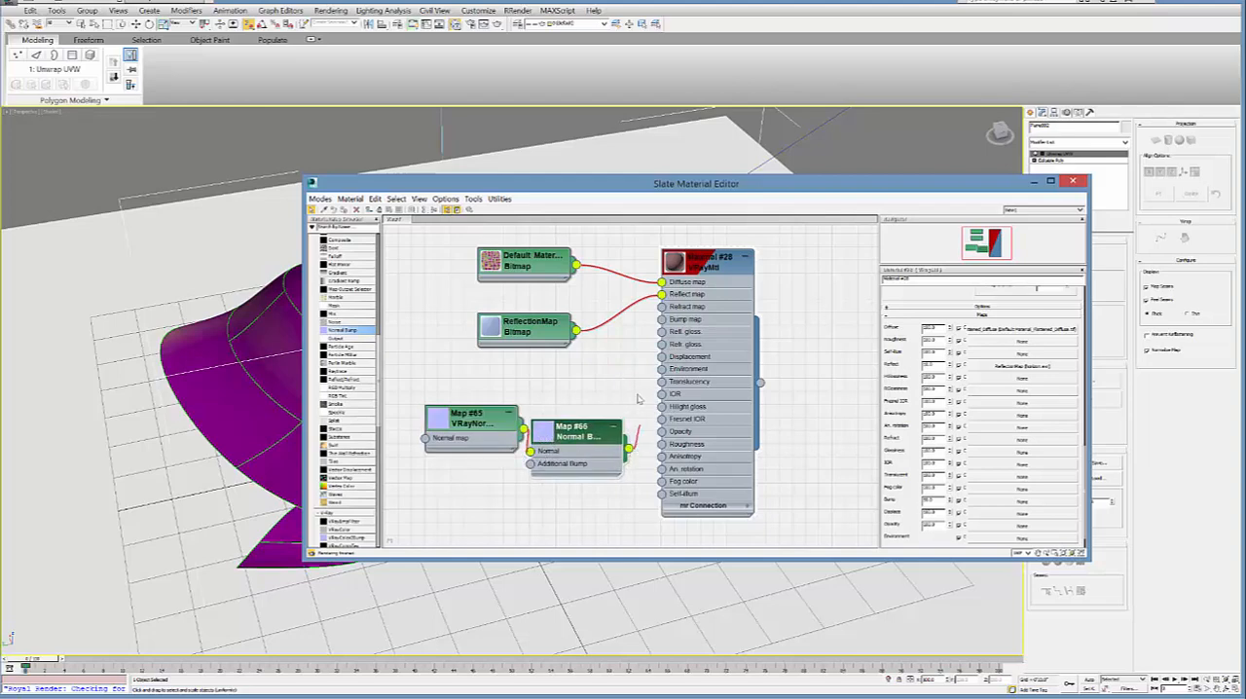
left_click_drag(523, 451, 660, 320)
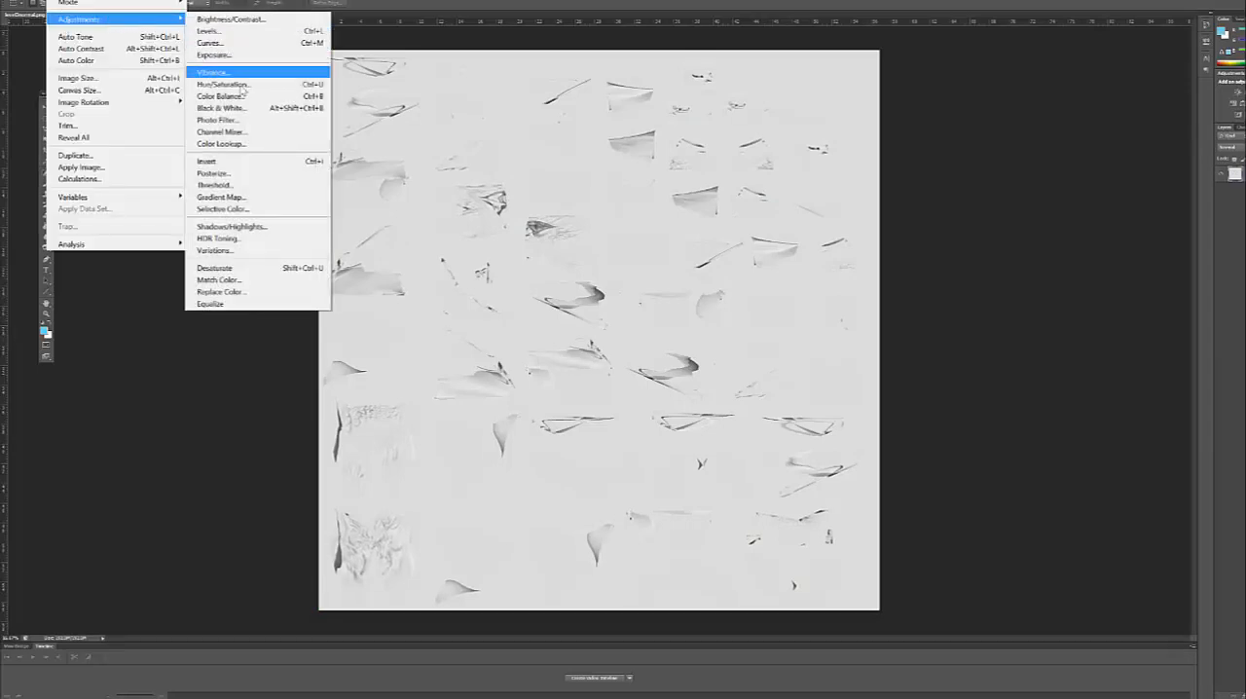
mouse_move(231, 19)
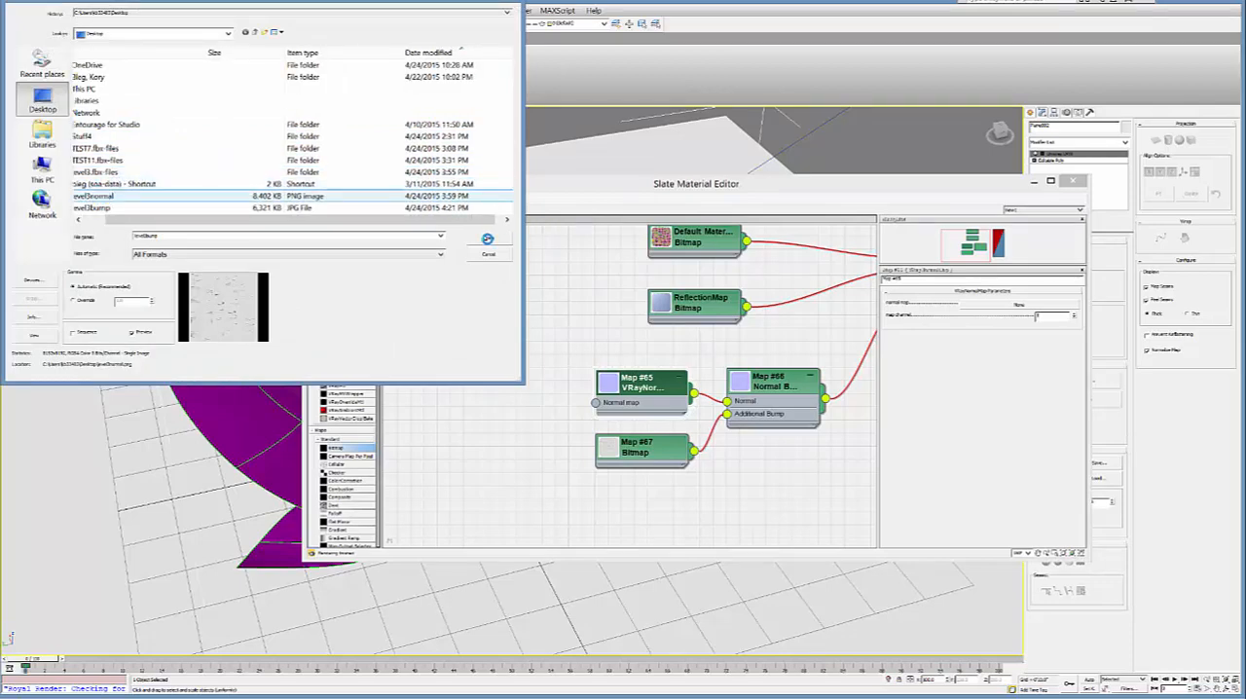
Load the chosen image file into the bitmap node feeding the normal map
left_click(488, 254)
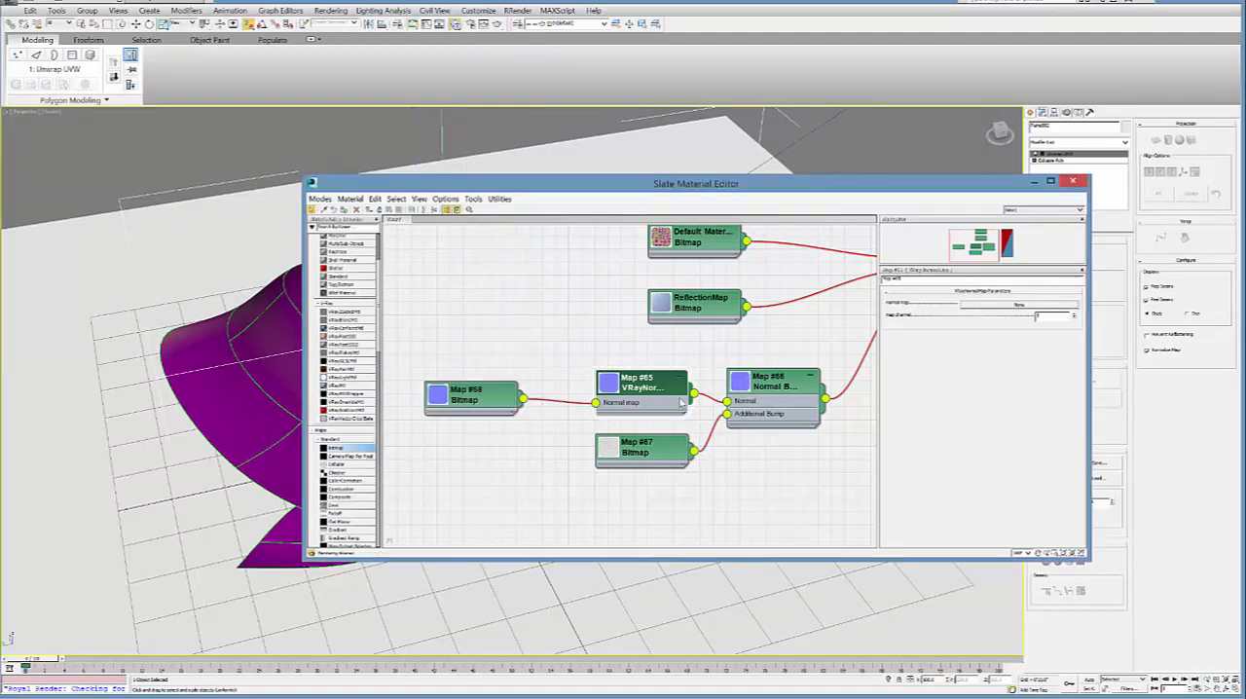
mouse_move(806, 389)
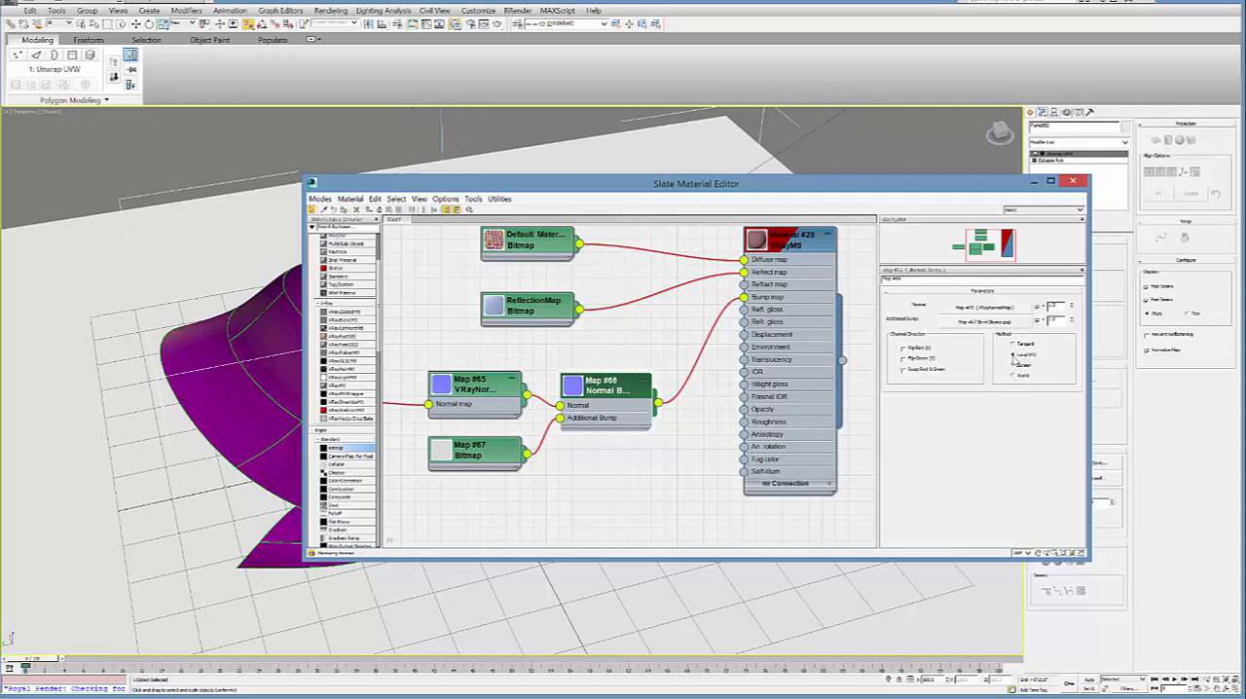
mouse_move(659, 356)
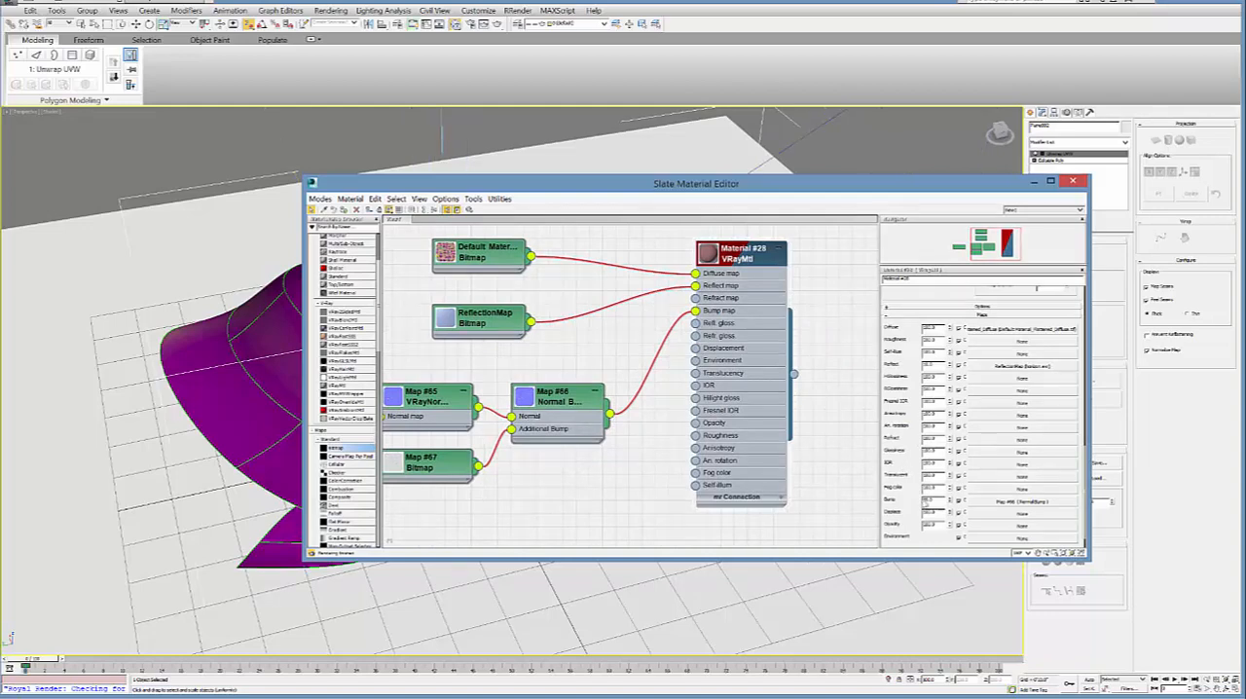
Edit the VRayMtl Bump amount, then close Slate to view the textured flower
left_click(928, 502)
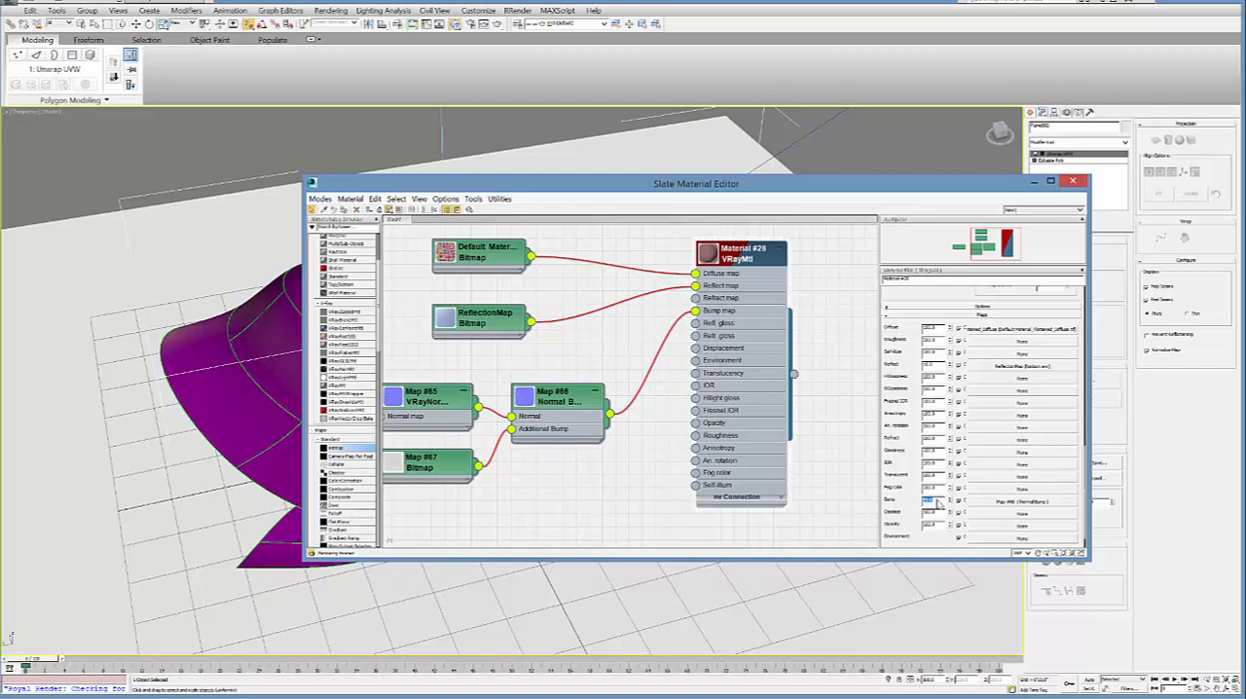
mouse_move(933, 505)
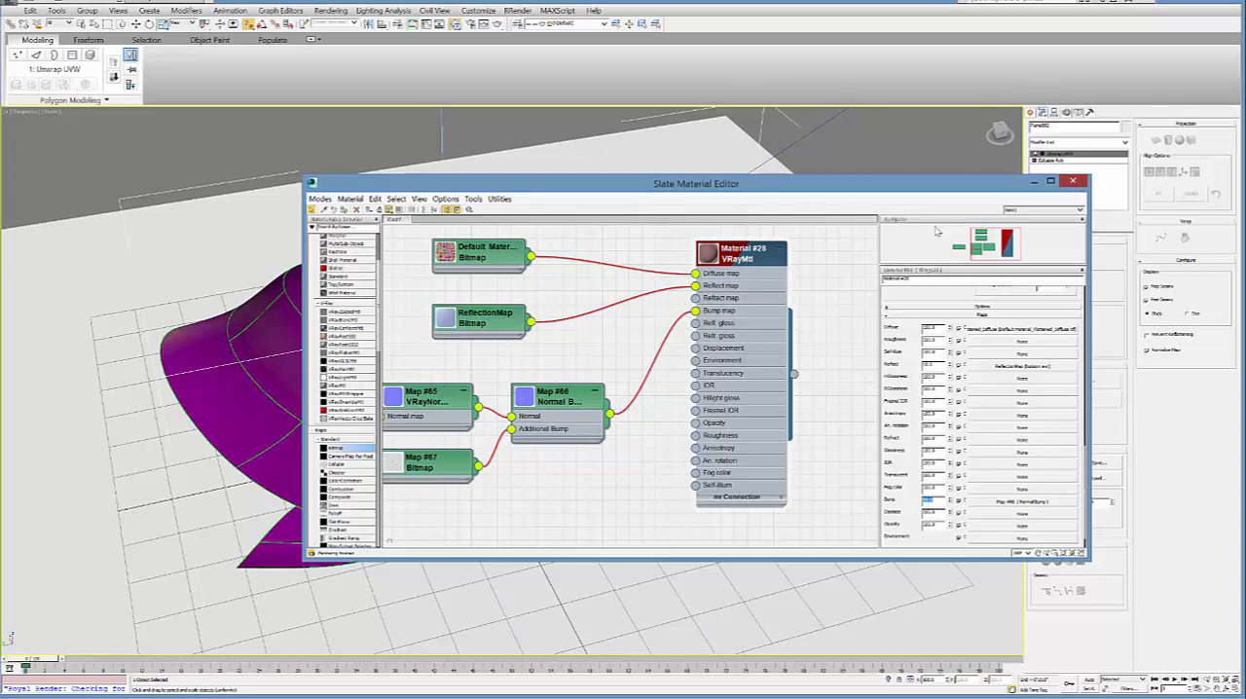
left_click(1072, 181)
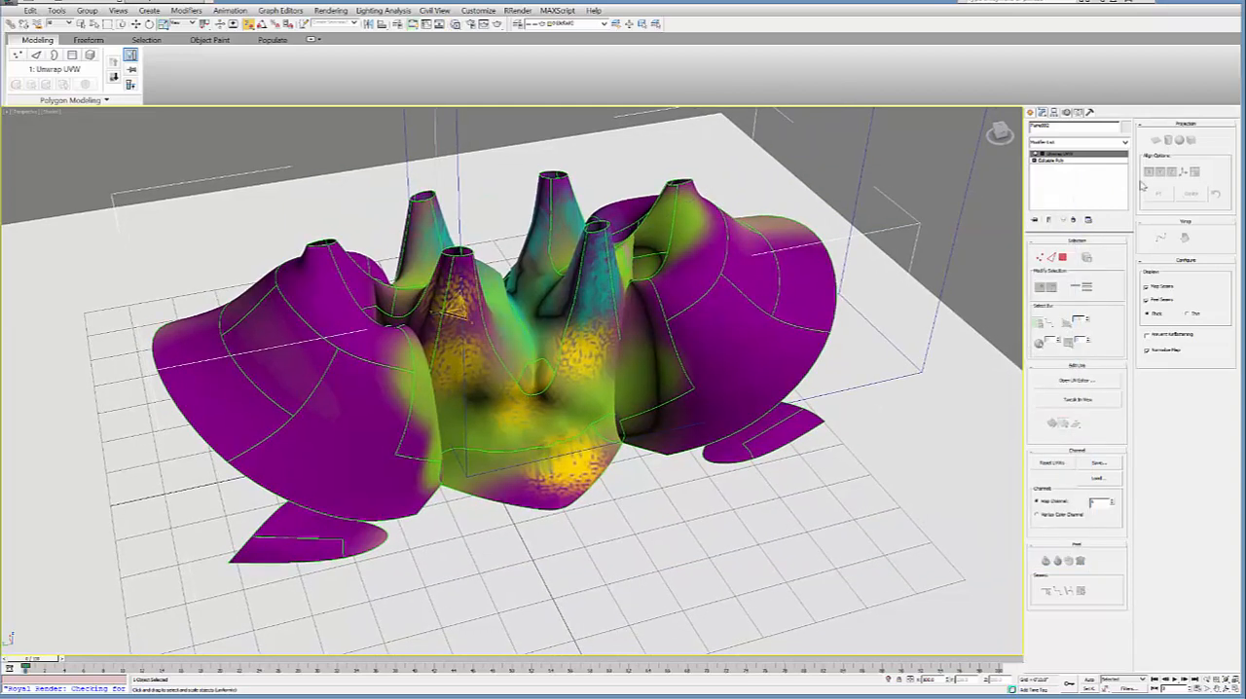